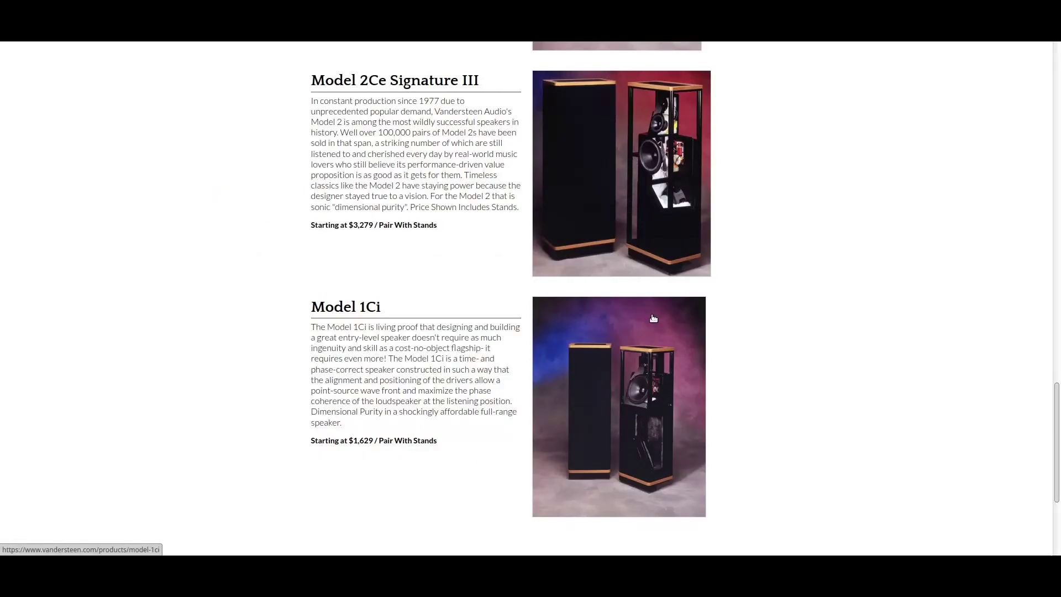
{"action": "mouse_move", "coordinate": [736, 344]}
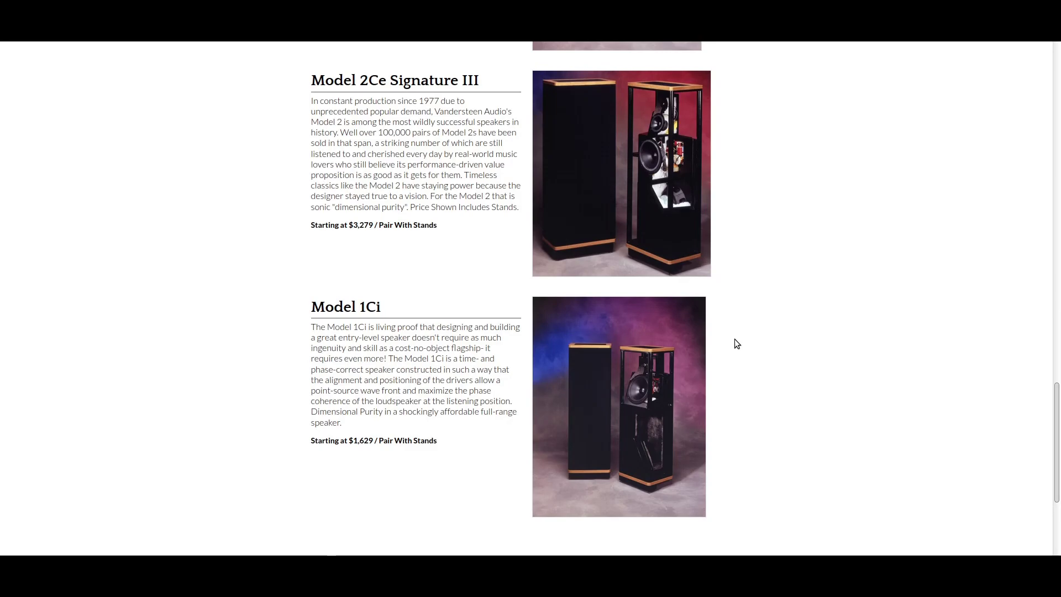
{"action": "mouse_move", "coordinate": [716, 318]}
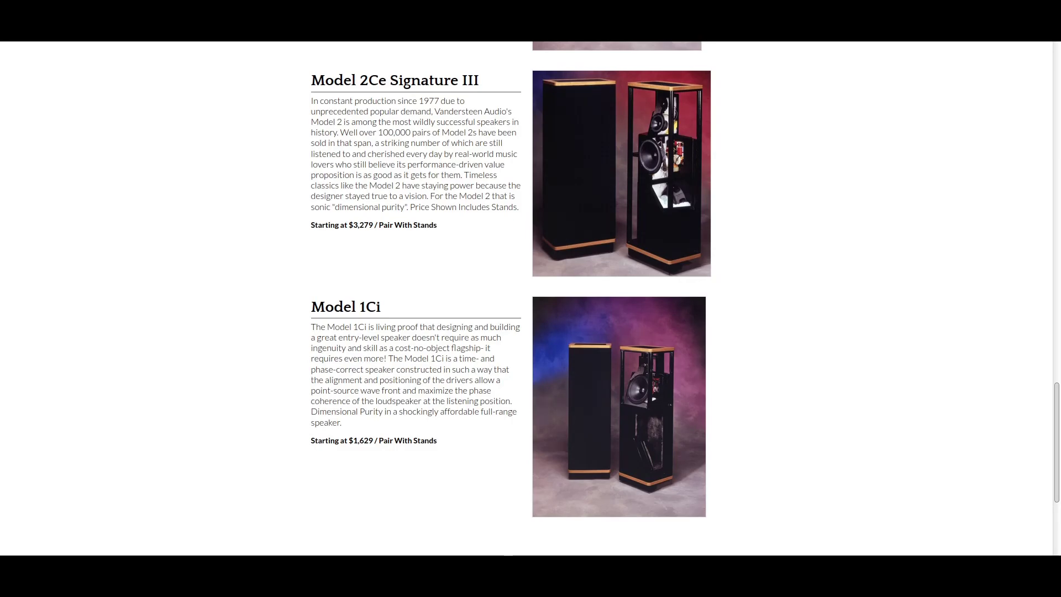
{"action": "mouse_move", "coordinate": [430, 346]}
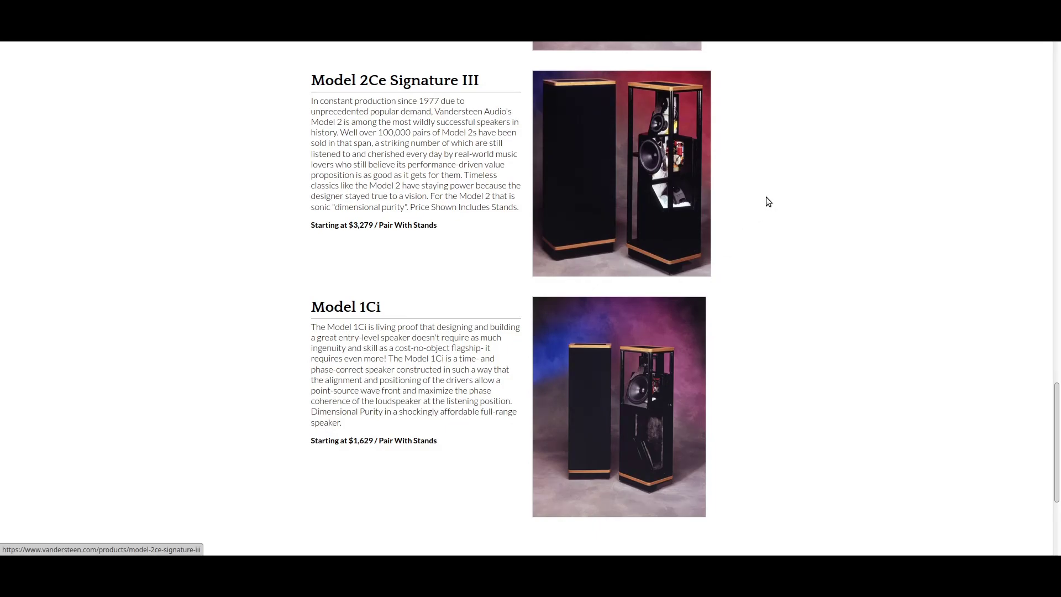
{"action": "mouse_move", "coordinate": [774, 177]}
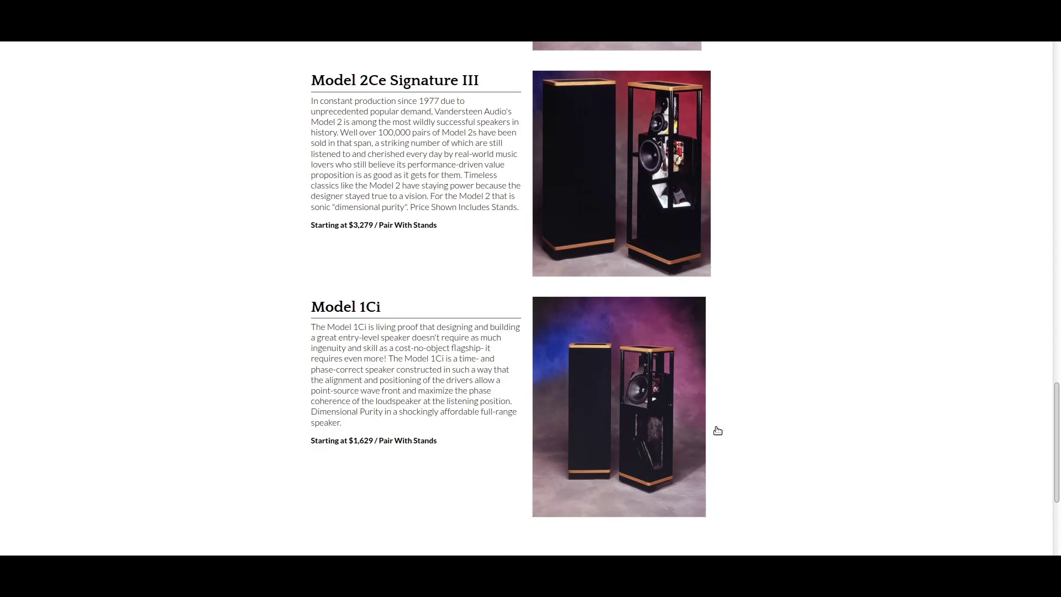
{"action": "mouse_move", "coordinate": [623, 411]}
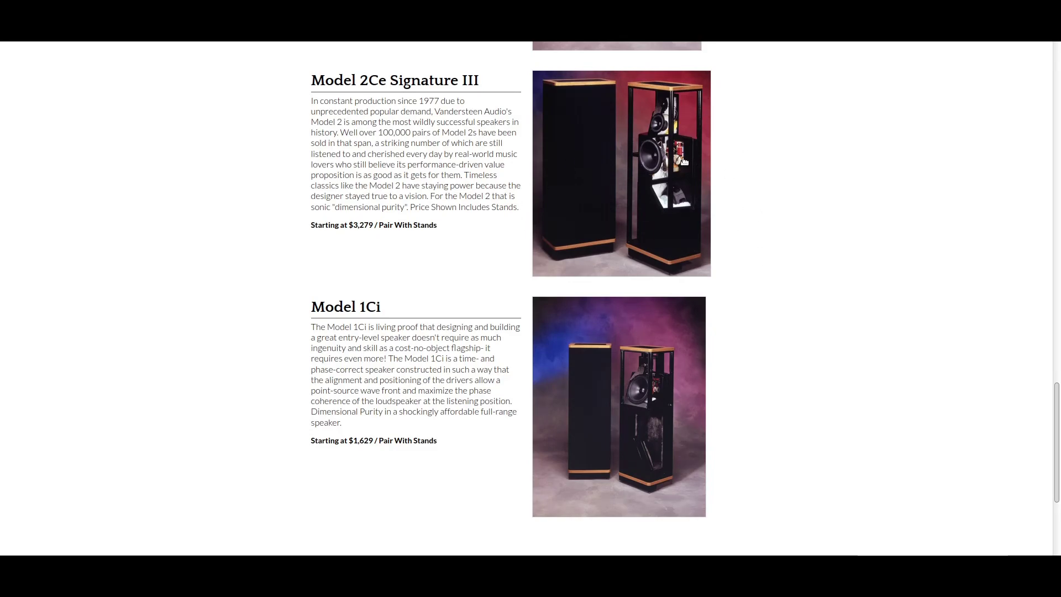
{"action": "mouse_move", "coordinate": [505, 291]}
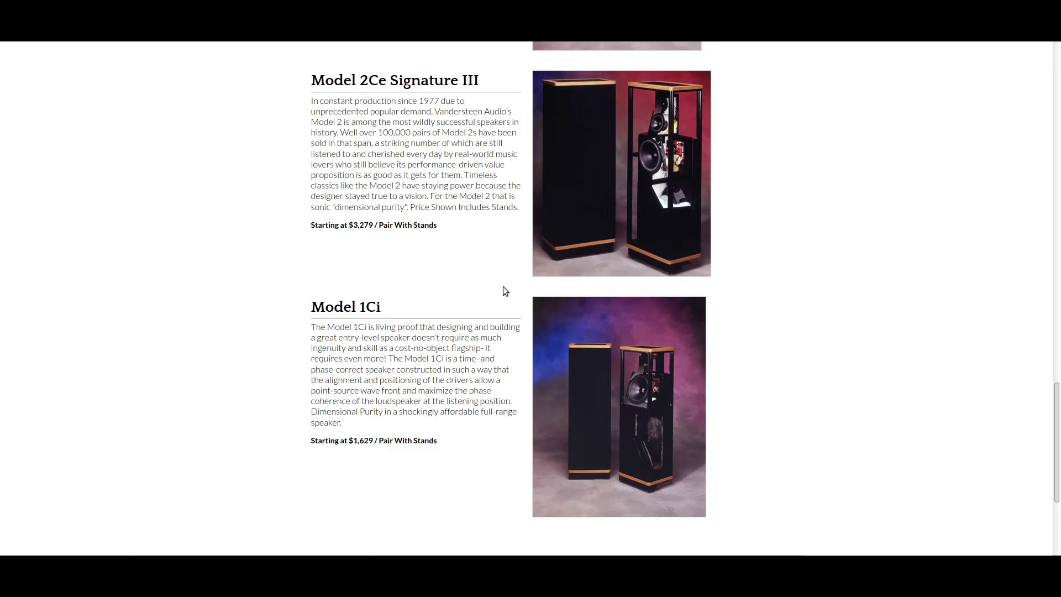
{"action": "mouse_move", "coordinate": [783, 151]}
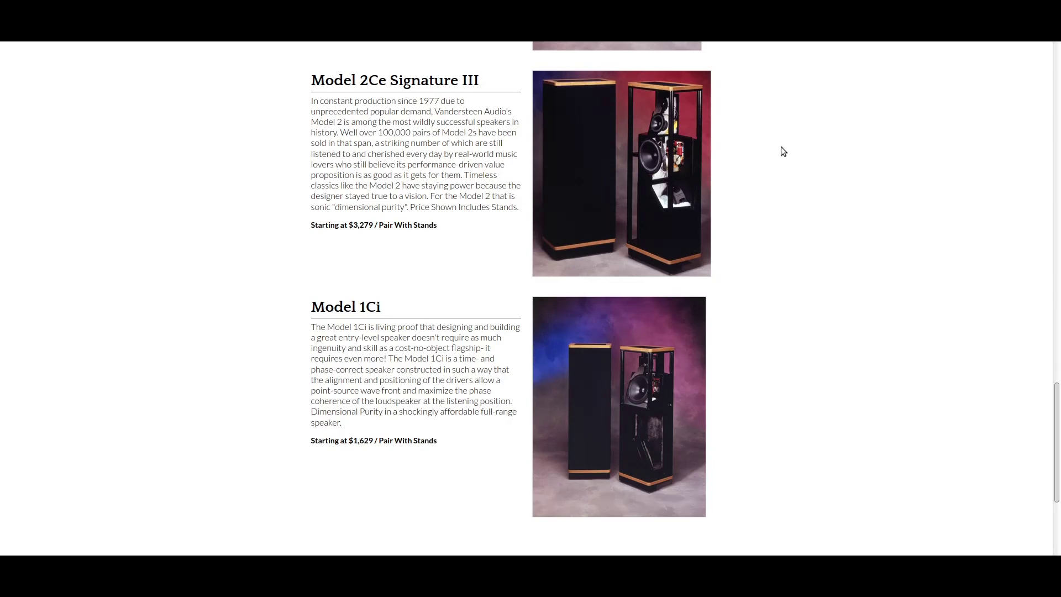
{"action": "mouse_move", "coordinate": [445, 157]}
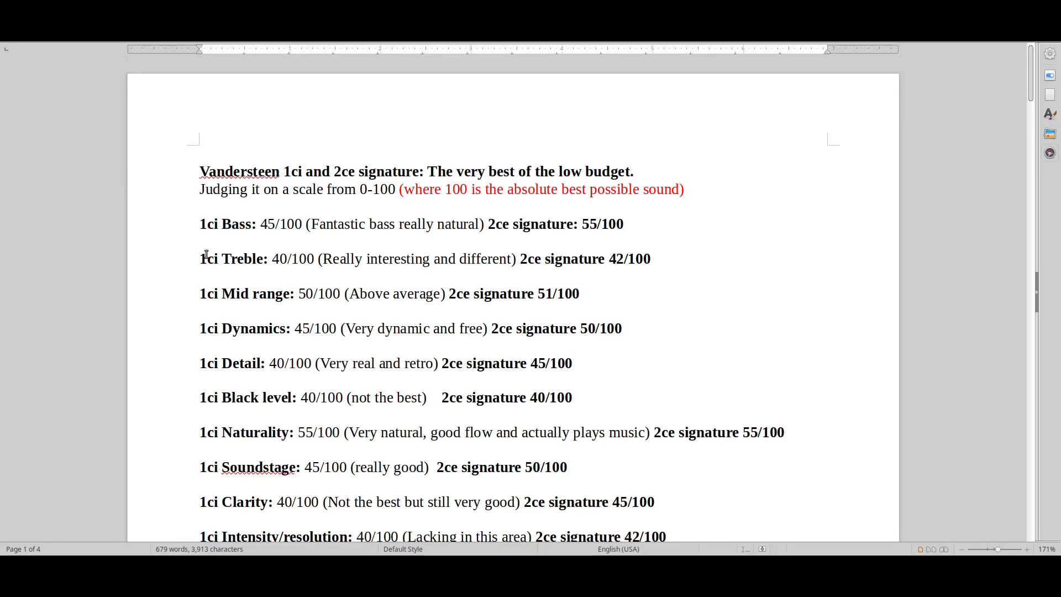
Switch from the Writer scores document back to the browser's Vandersteen Model 1Ci page.
{"action": "double_click", "coordinate": [228, 224]}
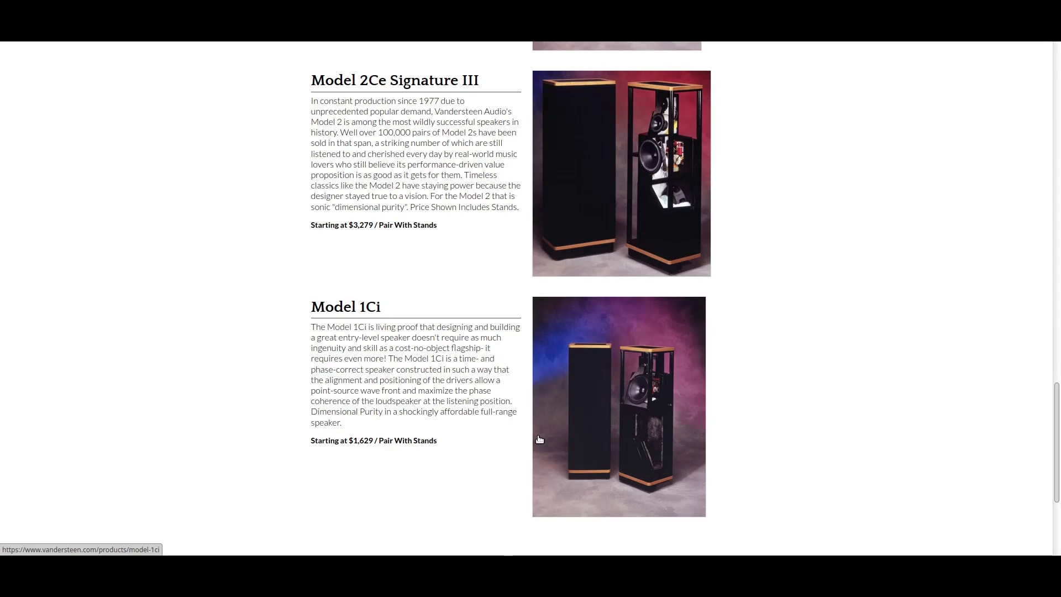
{"action": "mouse_move", "coordinate": [537, 433]}
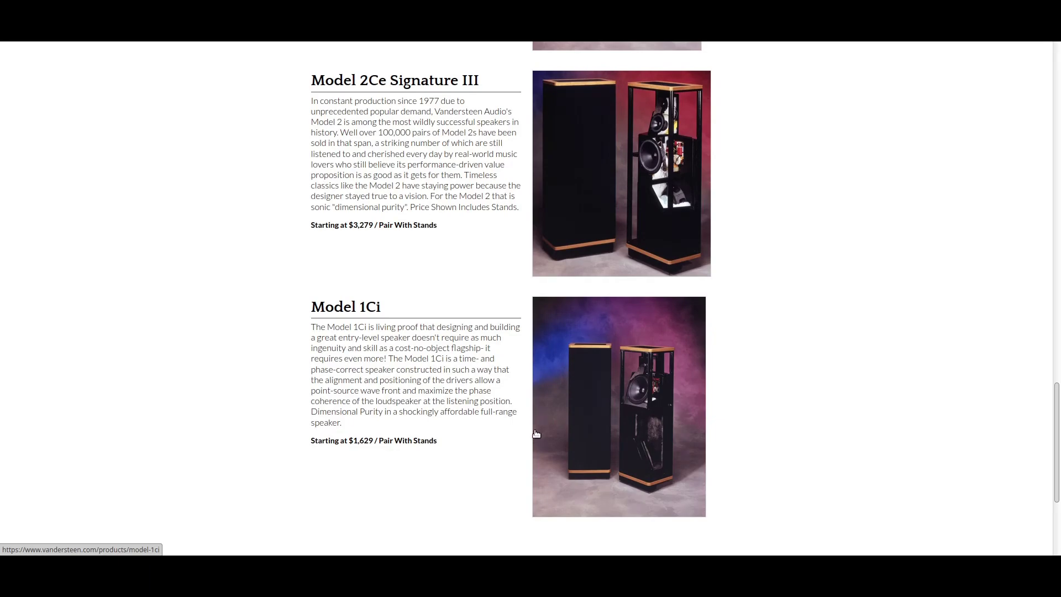
{"action": "mouse_move", "coordinate": [571, 412]}
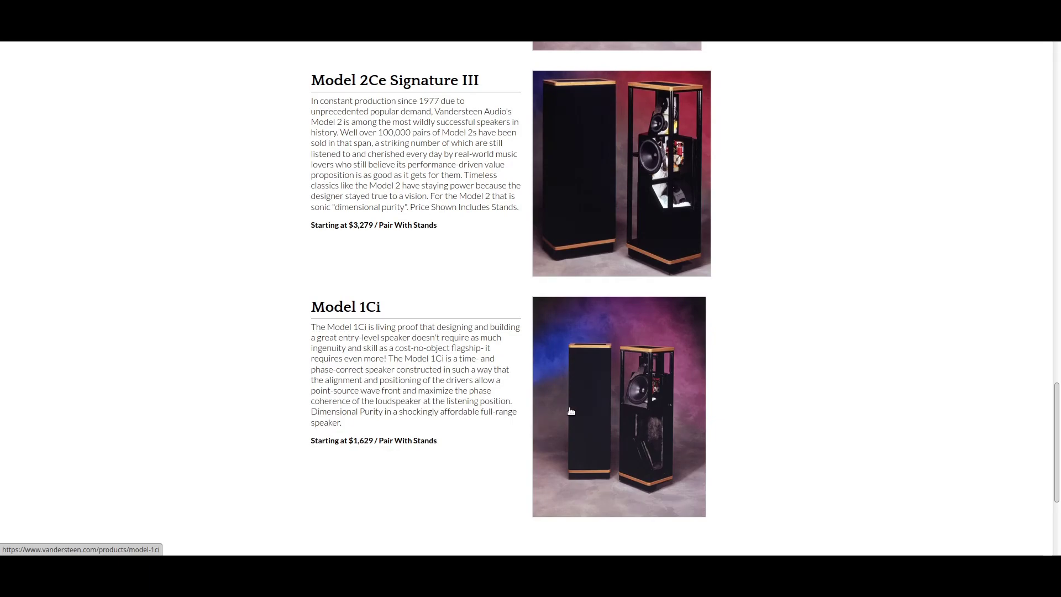
{"action": "mouse_move", "coordinate": [674, 405]}
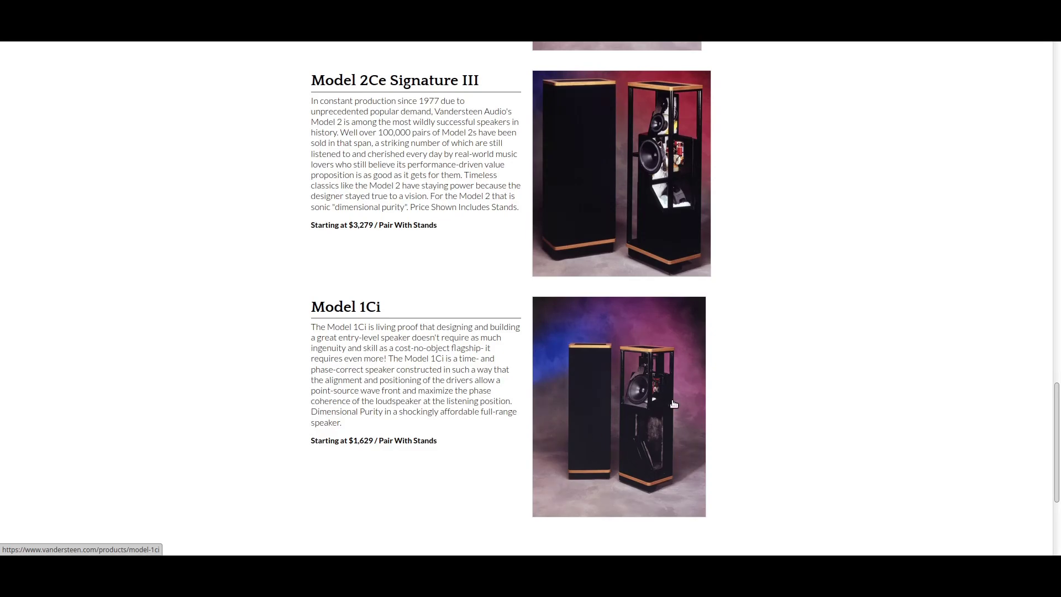
{"action": "mouse_move", "coordinate": [630, 438]}
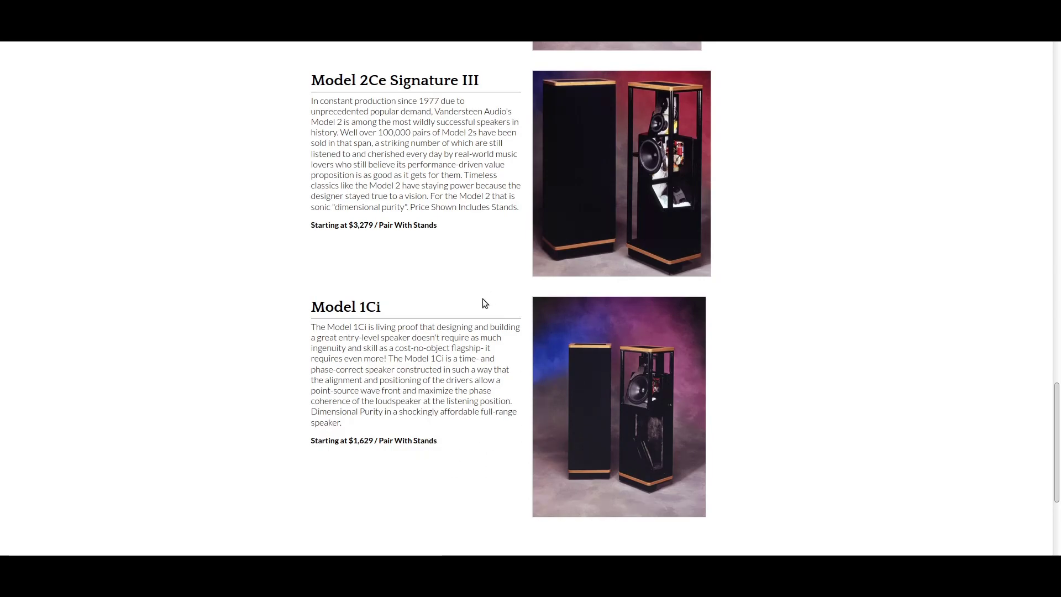
{"action": "mouse_move", "coordinate": [807, 331]}
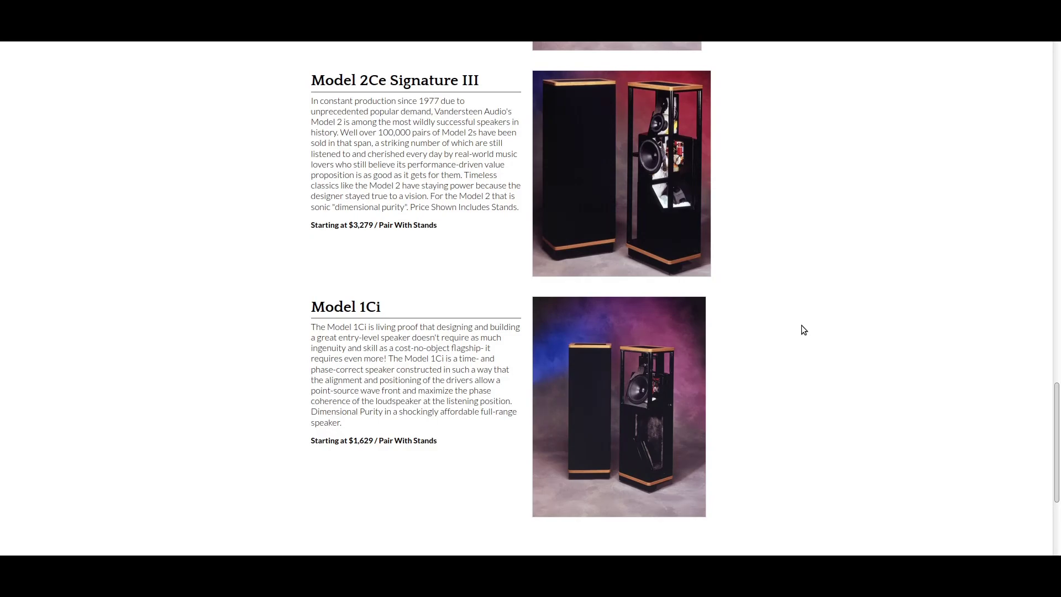
{"action": "mouse_move", "coordinate": [798, 327]}
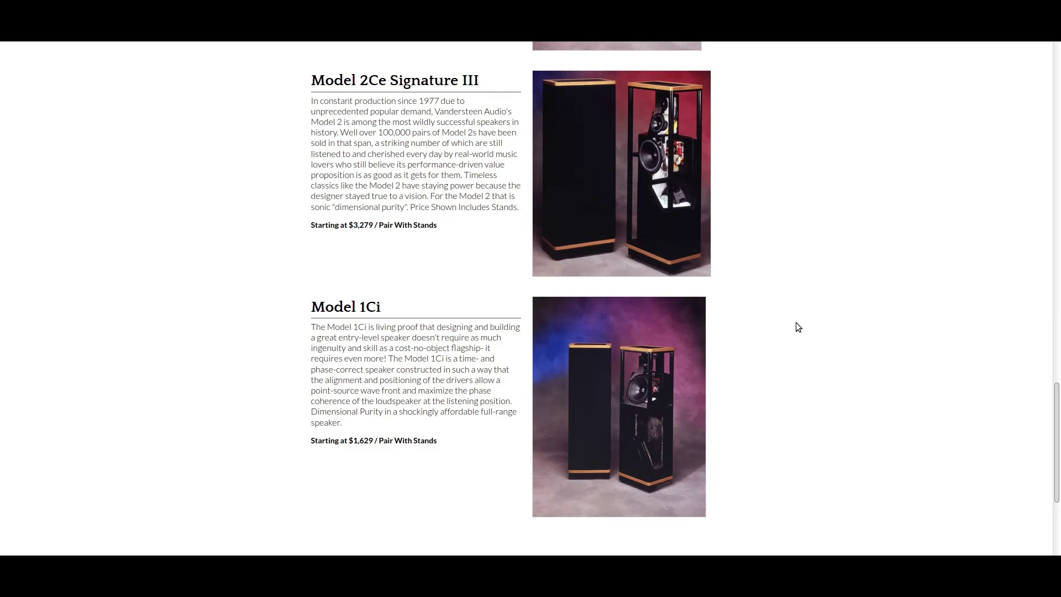
{"action": "mouse_move", "coordinate": [762, 300]}
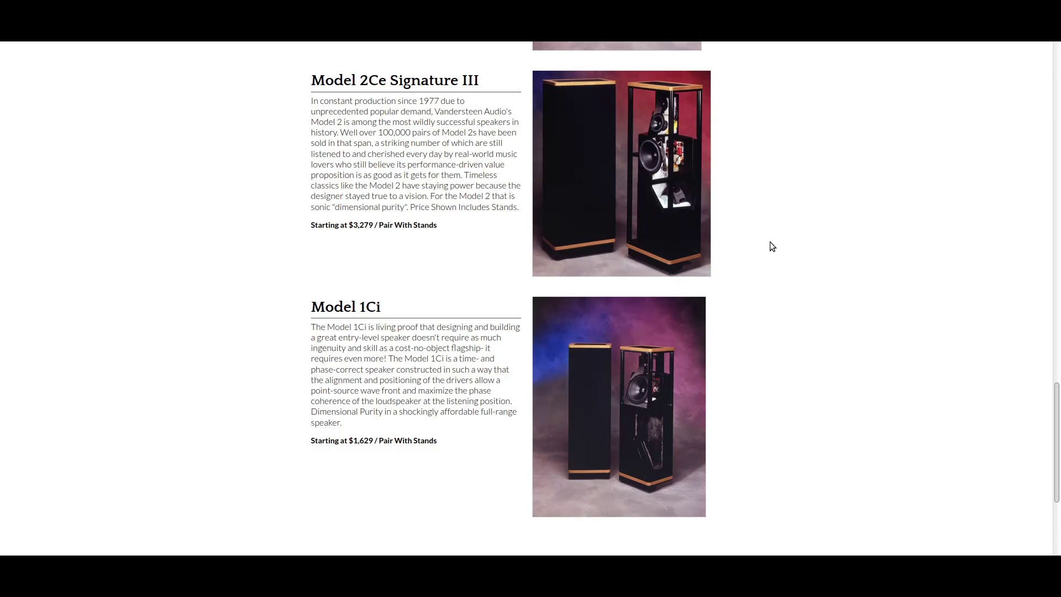
{"action": "mouse_move", "coordinate": [628, 394]}
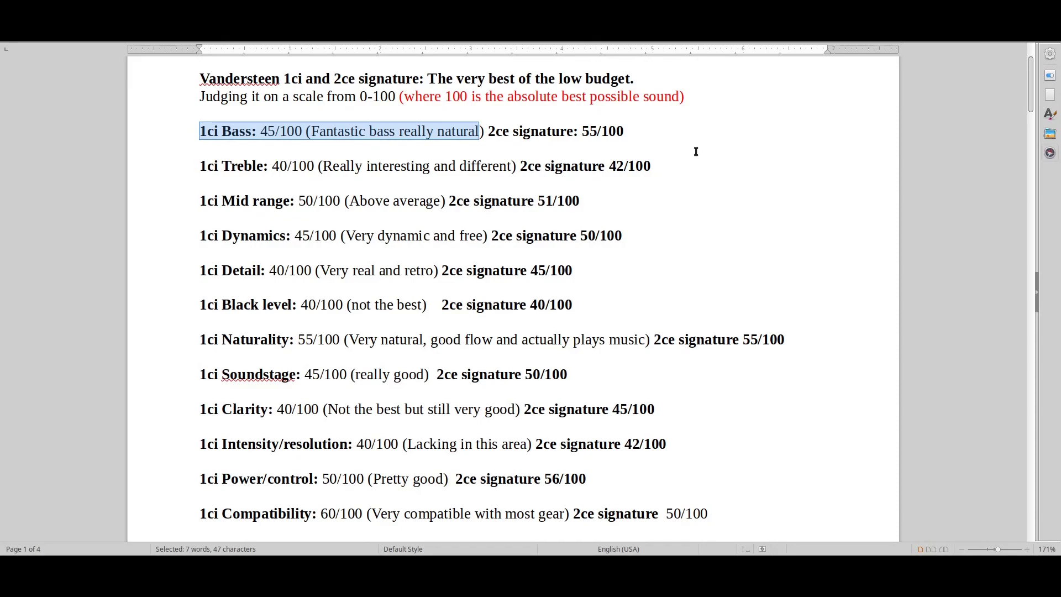
{"action": "mouse_move", "coordinate": [697, 144]}
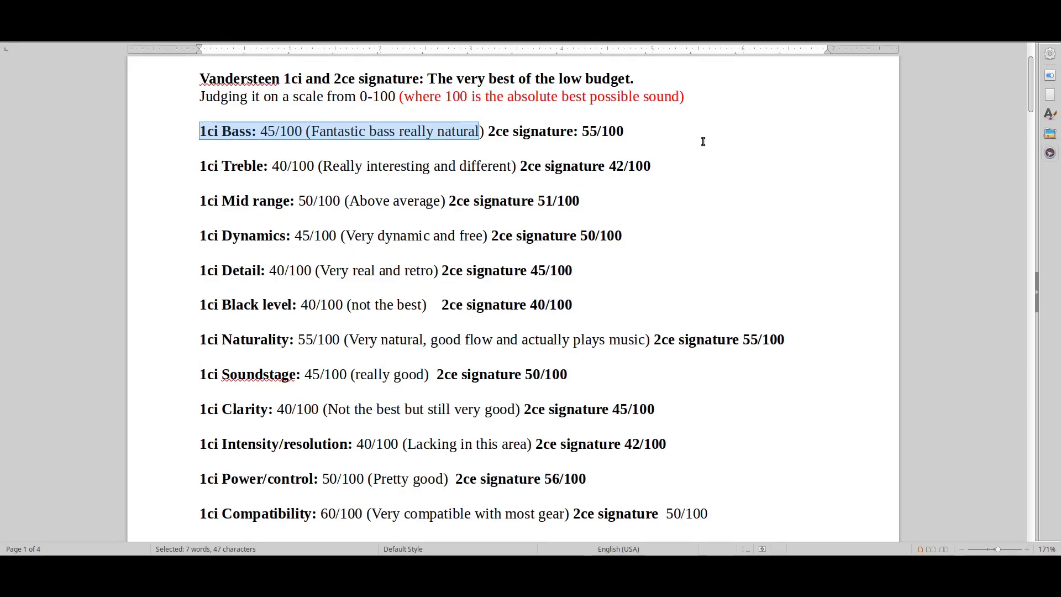
{"action": "mouse_move", "coordinate": [701, 162]}
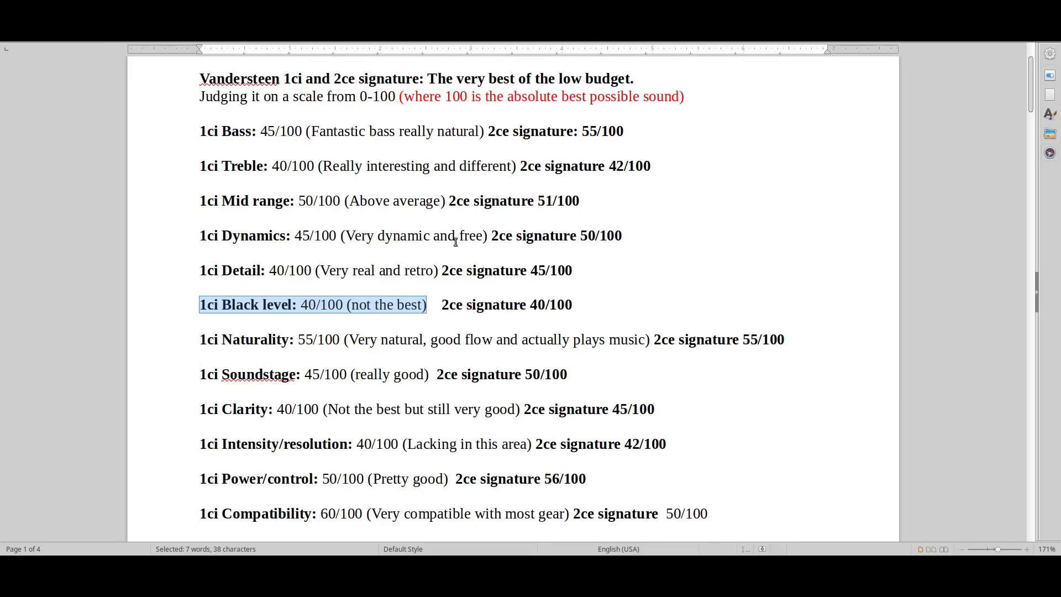
{"action": "left_click", "coordinate": [200, 409]}
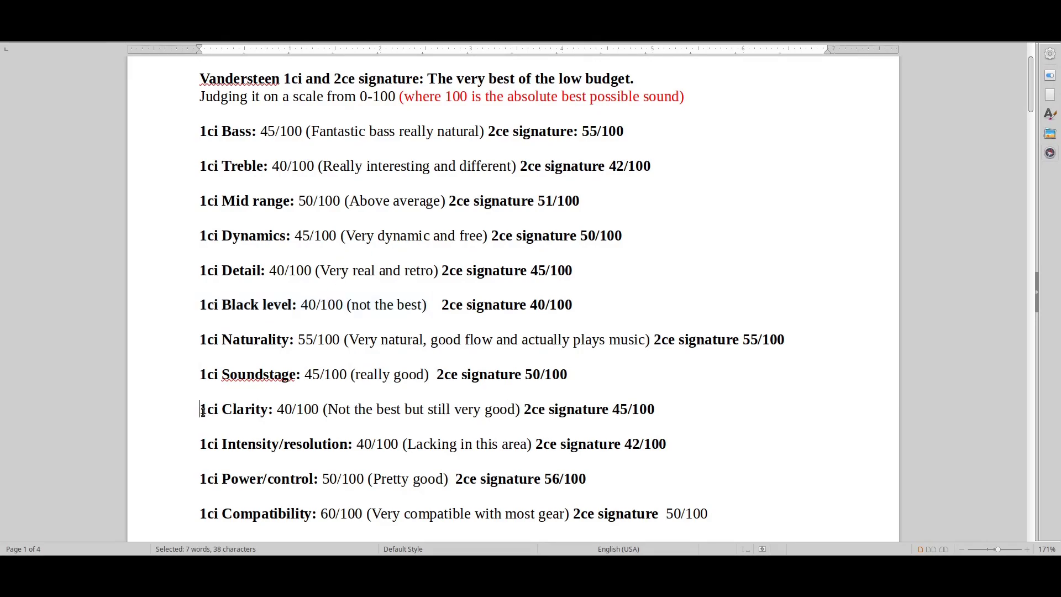
{"action": "triple_click", "coordinate": [366, 445]}
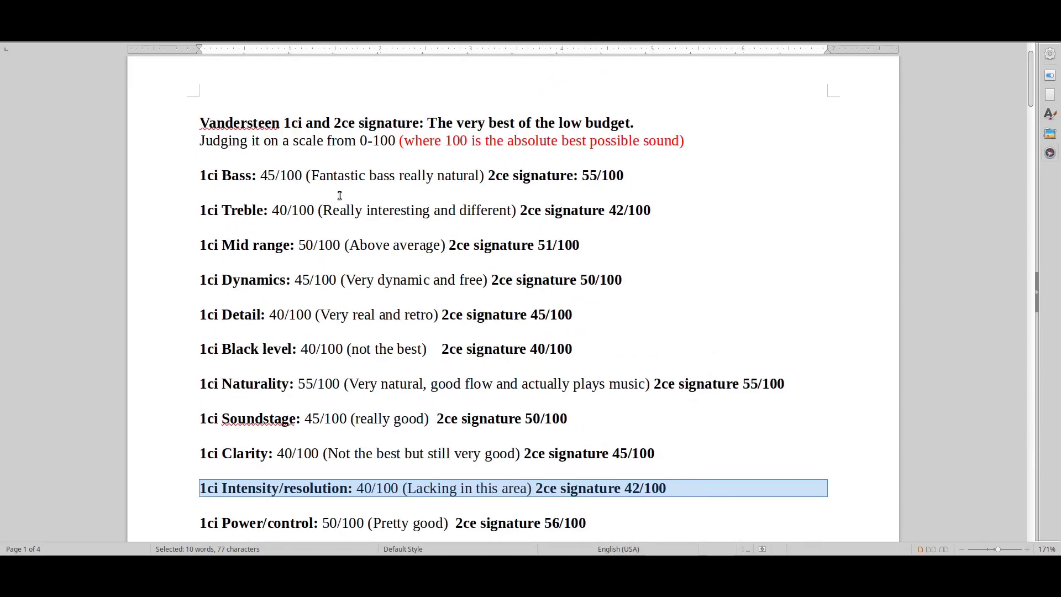
{"action": "mouse_move", "coordinate": [479, 346]}
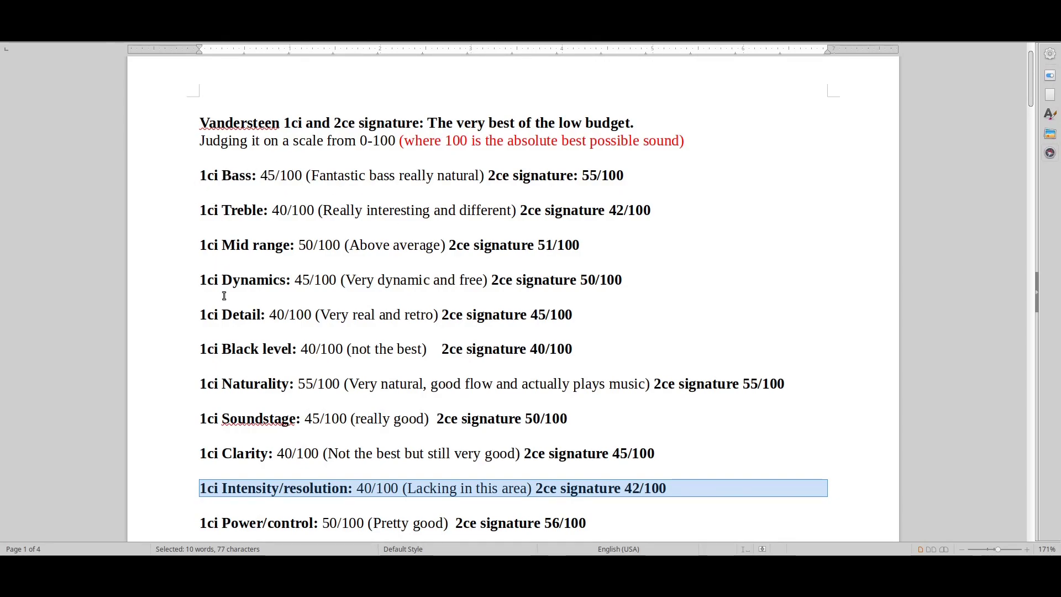
{"action": "mouse_move", "coordinate": [452, 300]}
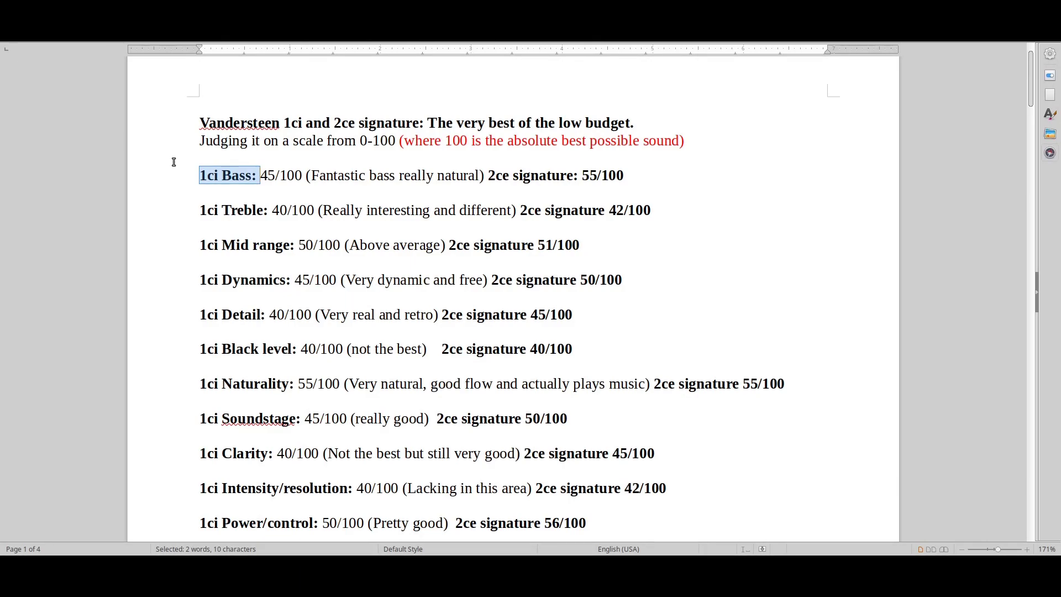
{"action": "mouse_move", "coordinate": [187, 154]}
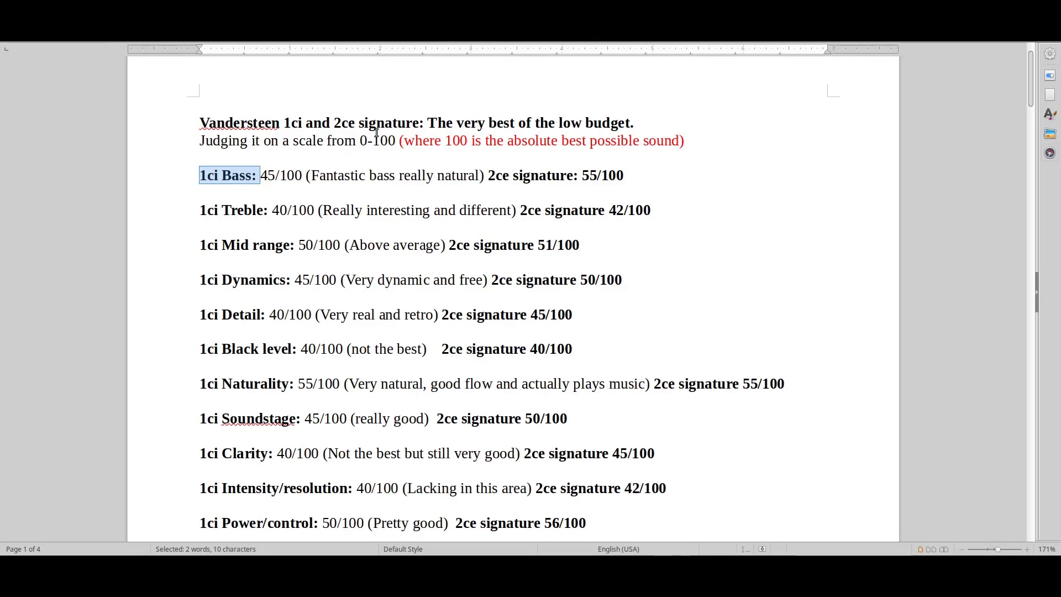
Scroll past the score list to the Conclusion heading and place the cursor in its opening paragraph.
{"action": "scroll", "scroll_direction": "down", "scroll_amount": 3}
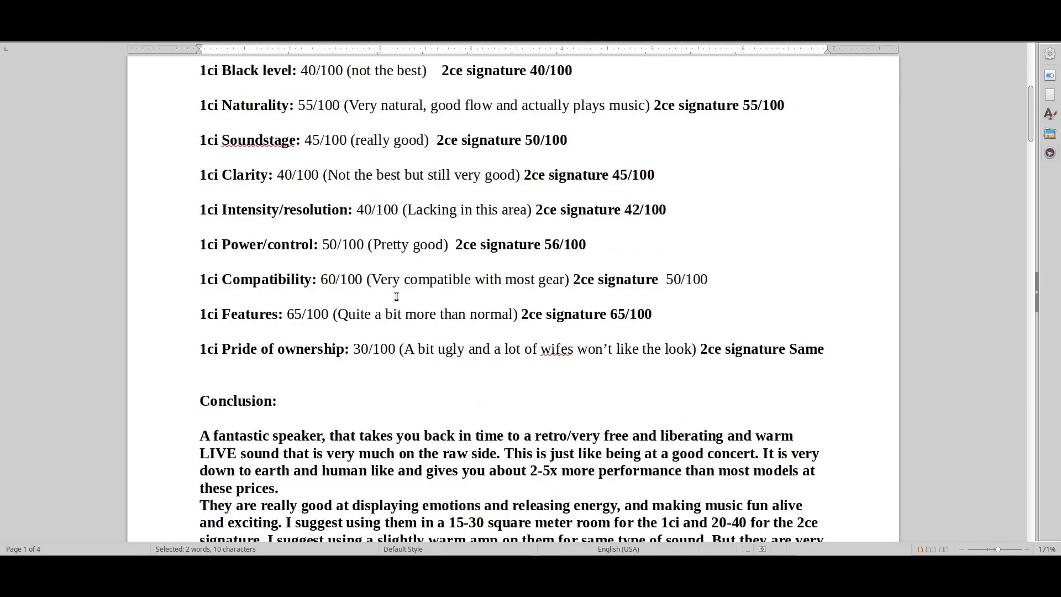
{"action": "scroll", "scroll_direction": "down", "scroll_amount": 3}
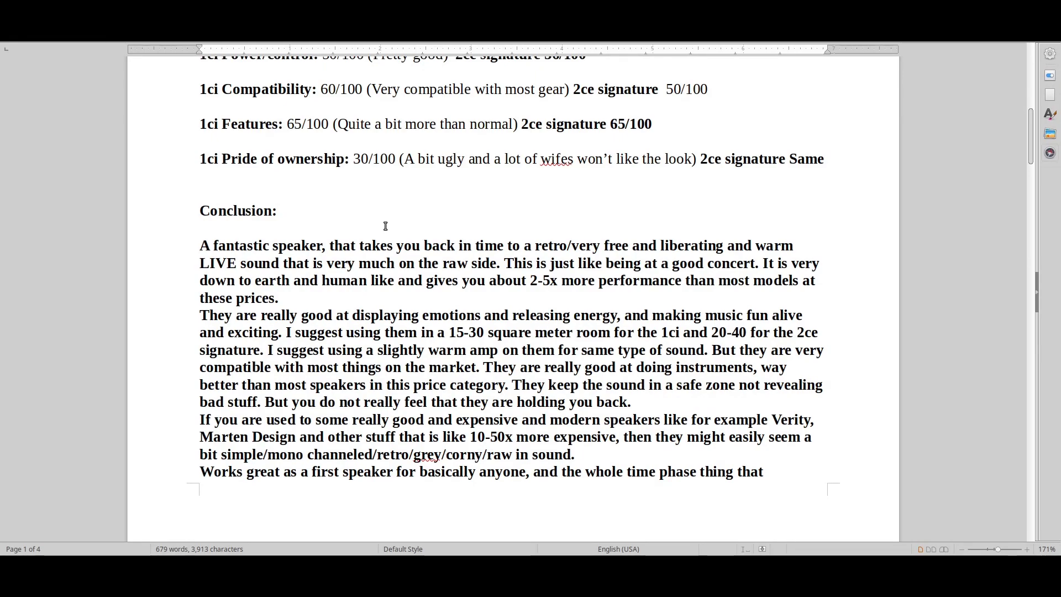
{"action": "left_click", "coordinate": [200, 246]}
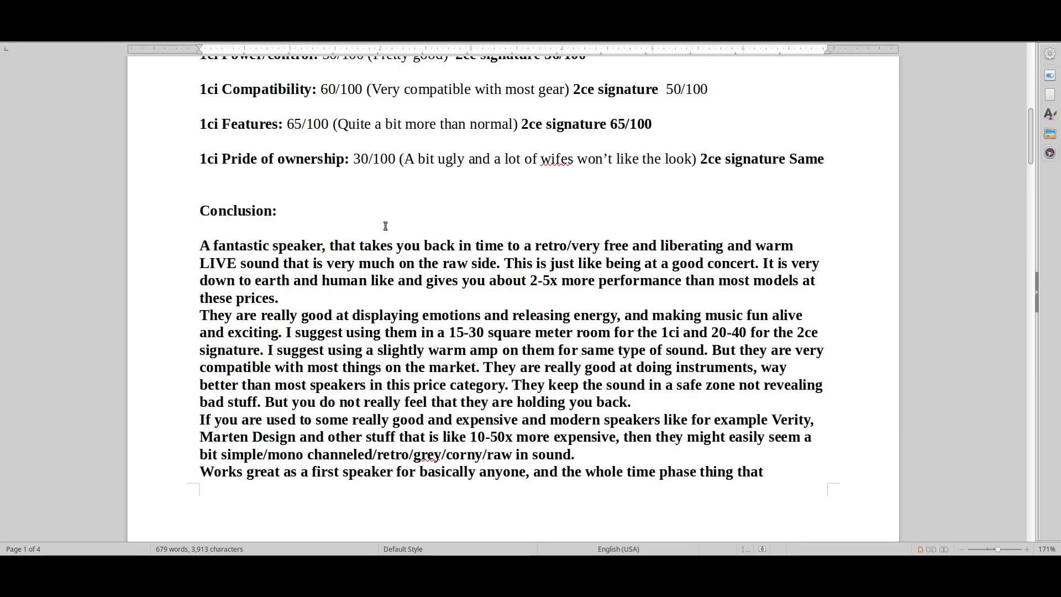
{"action": "left_click", "coordinate": [200, 245]}
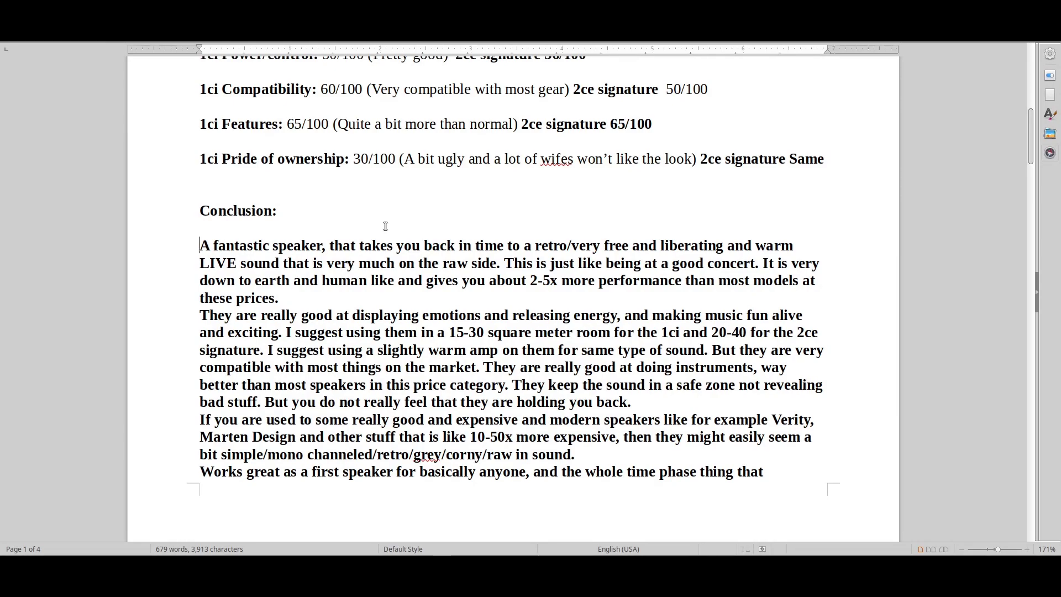
{"action": "left_click", "coordinate": [200, 245]}
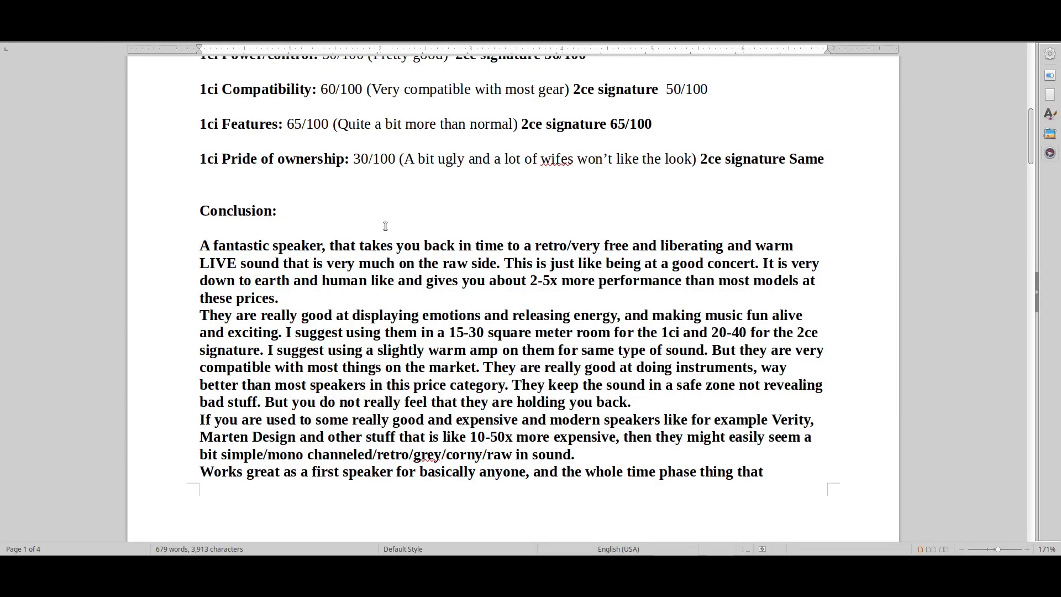
{"action": "left_click", "coordinate": [200, 246]}
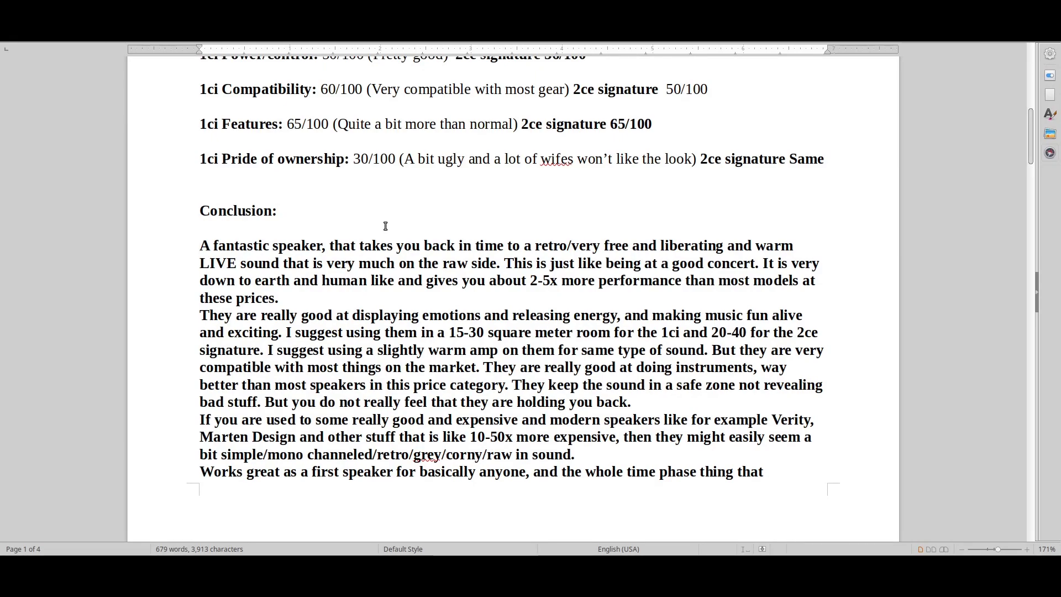
{"action": "left_click", "coordinate": [200, 245]}
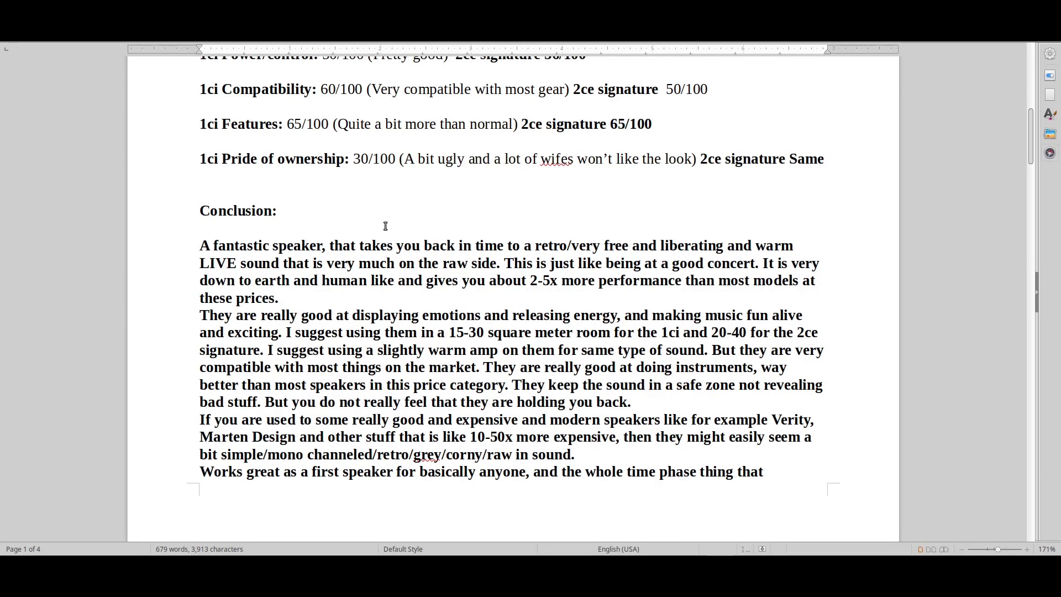
{"action": "left_click", "coordinate": [200, 246]}
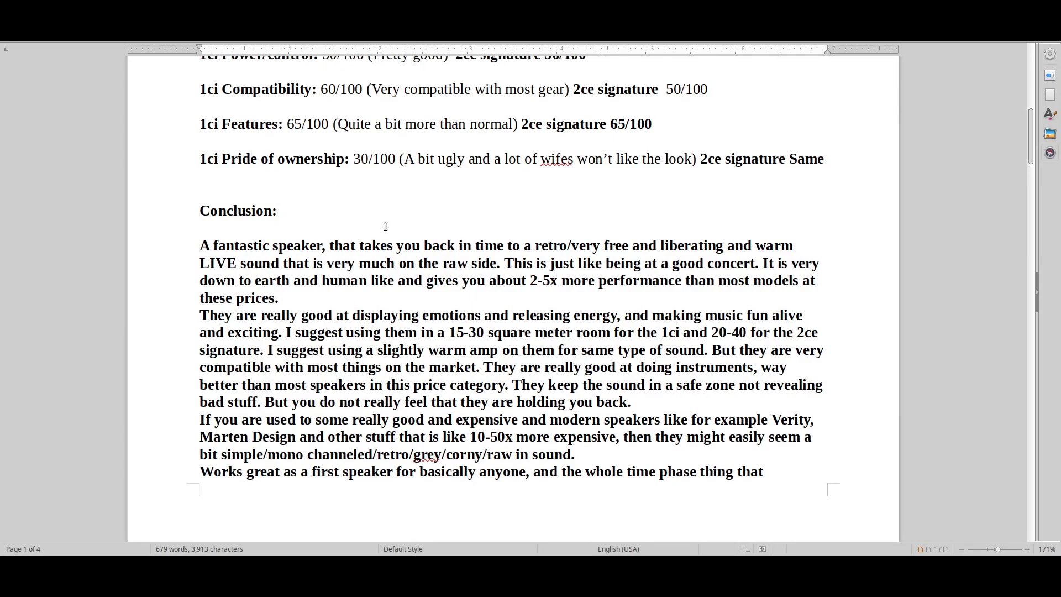
{"action": "left_click", "coordinate": [200, 246]}
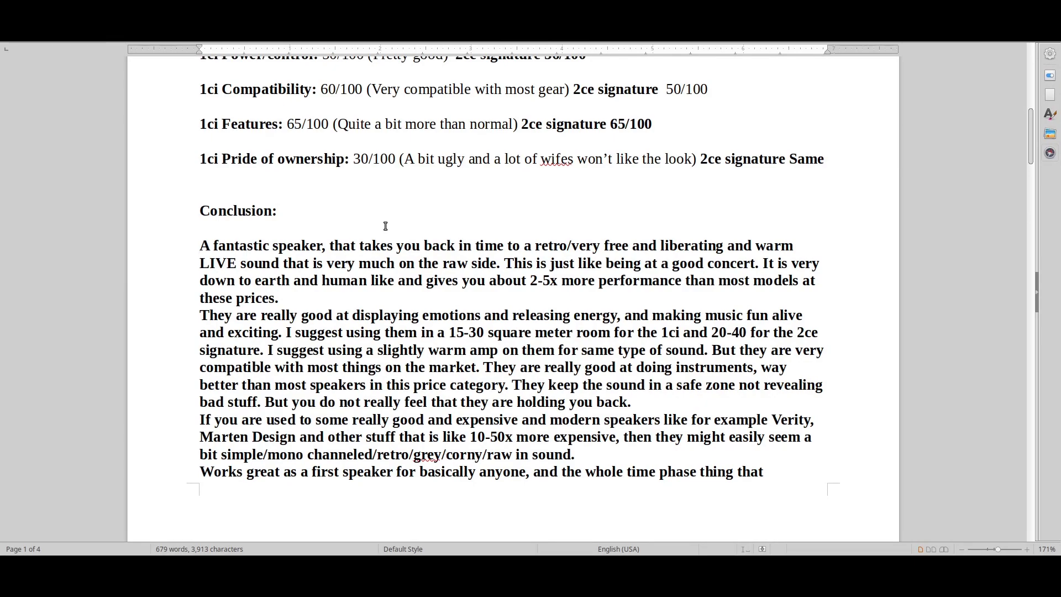
{"action": "left_click", "coordinate": [200, 246]}
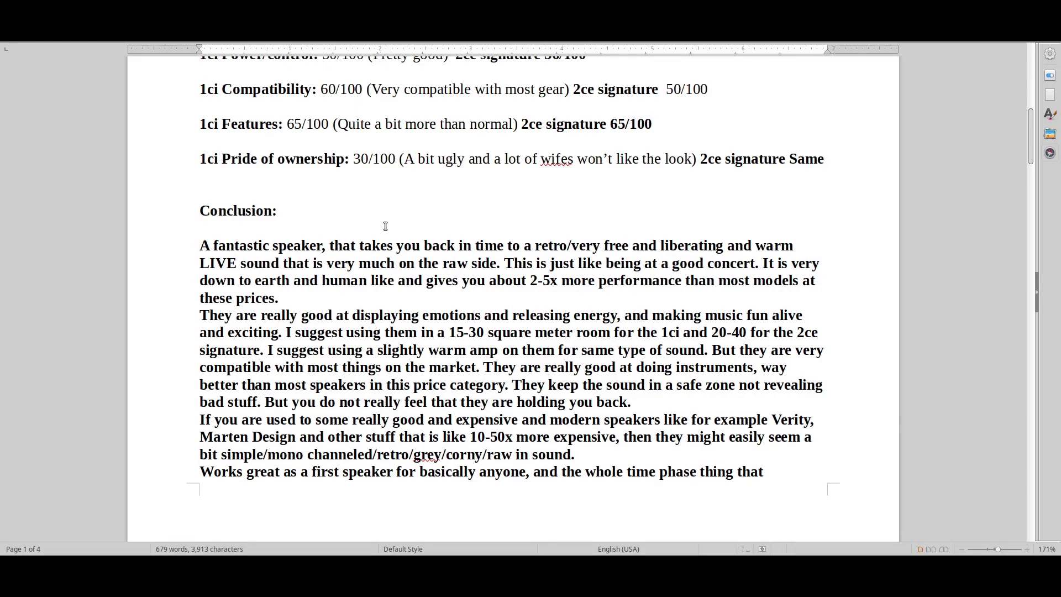
{"action": "left_click", "coordinate": [200, 245]}
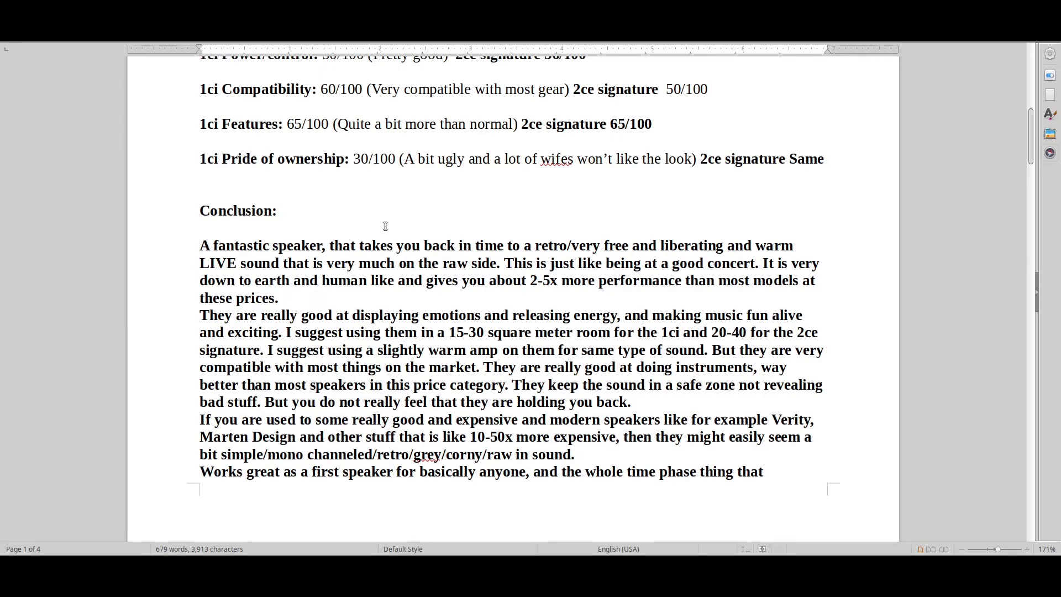
{"action": "left_click", "coordinate": [200, 245]}
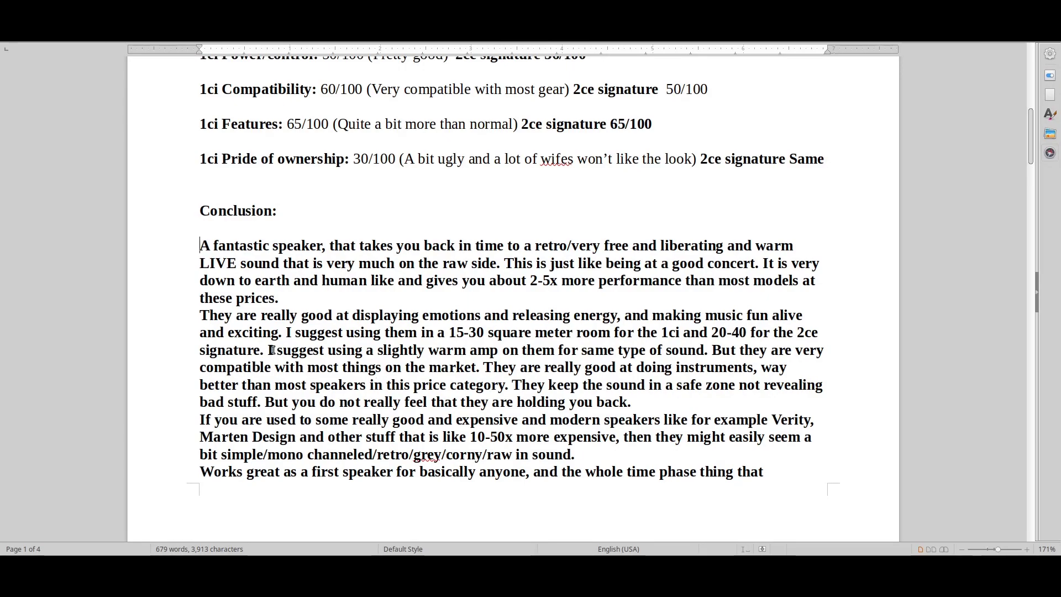
Select the warm-amp advice, then the sentence comparing these with pricier Verity and Marten speakers.
{"action": "left_click_drag", "start_coordinate": [272, 351], "coordinate": [481, 350]}
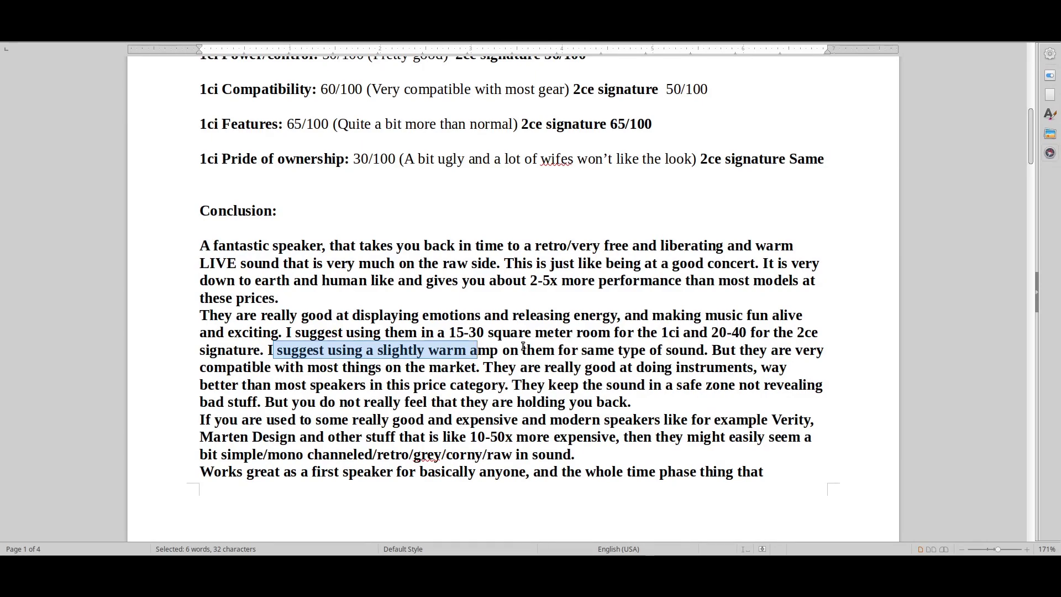
{"action": "mouse_move", "coordinate": [583, 371]}
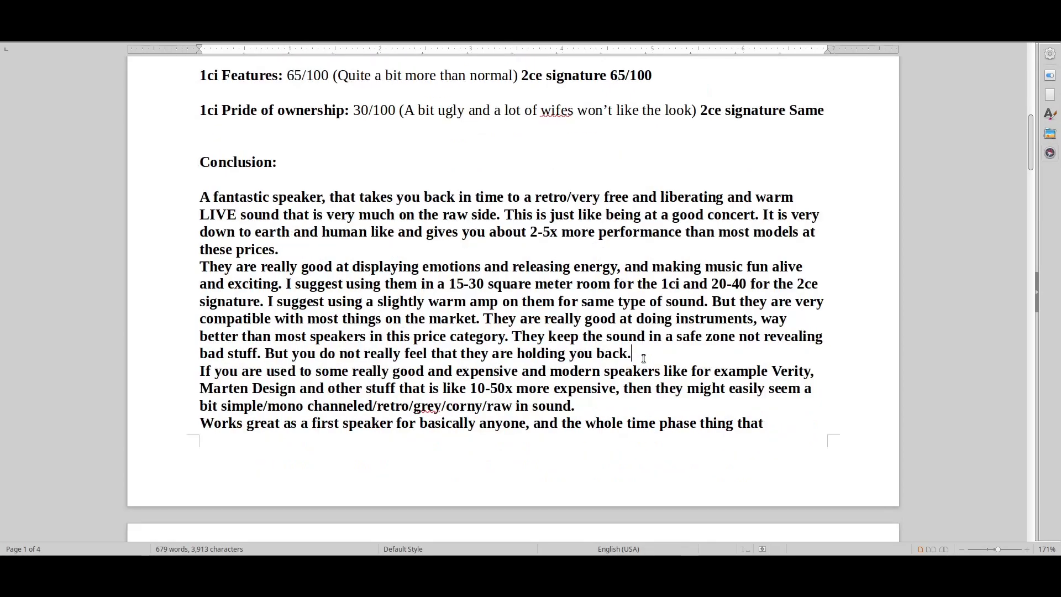
{"action": "scroll", "scroll_direction": "down", "scroll_amount": 3}
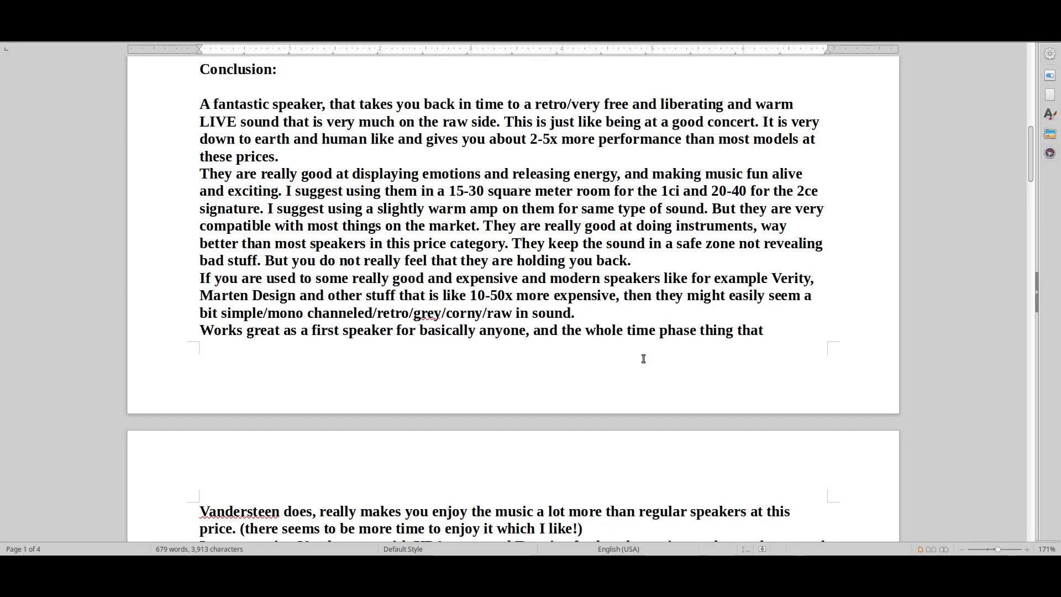
{"action": "left_click", "coordinate": [631, 261]}
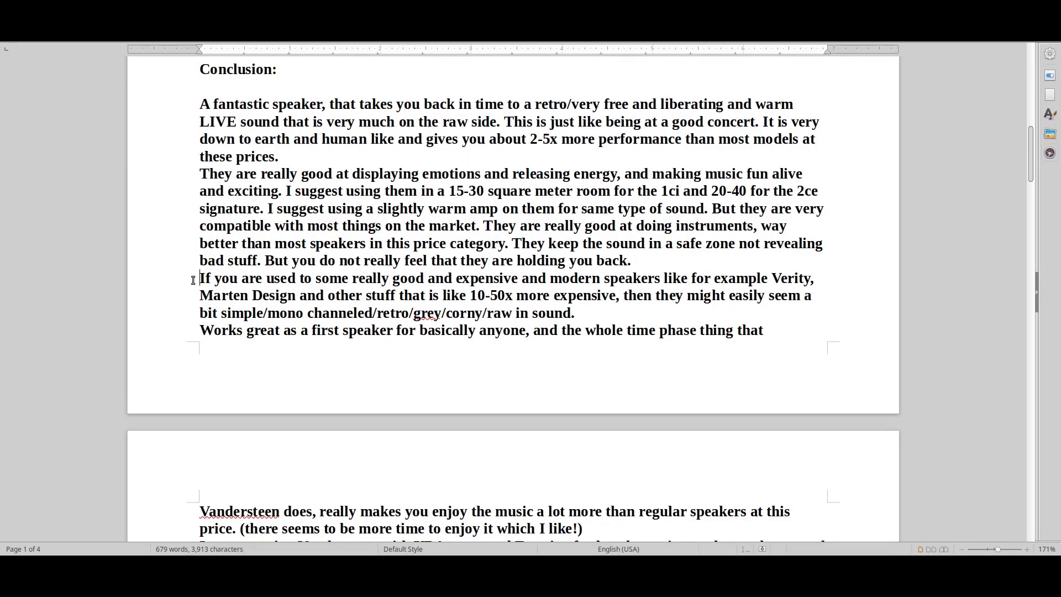
{"action": "left_click_drag", "start_coordinate": [199, 278], "coordinate": [733, 295]}
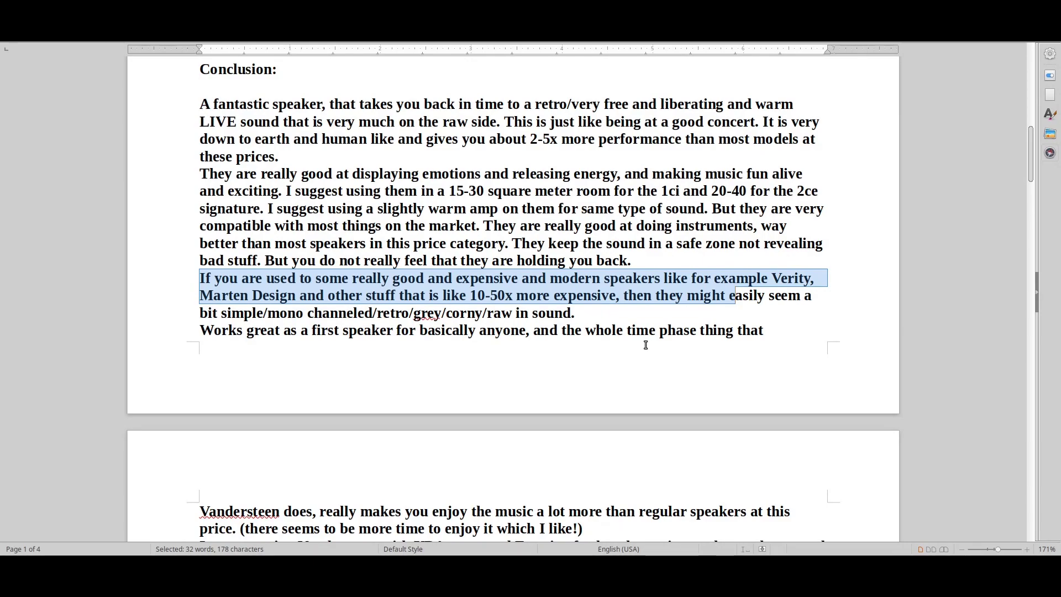
{"action": "mouse_move", "coordinate": [439, 350]}
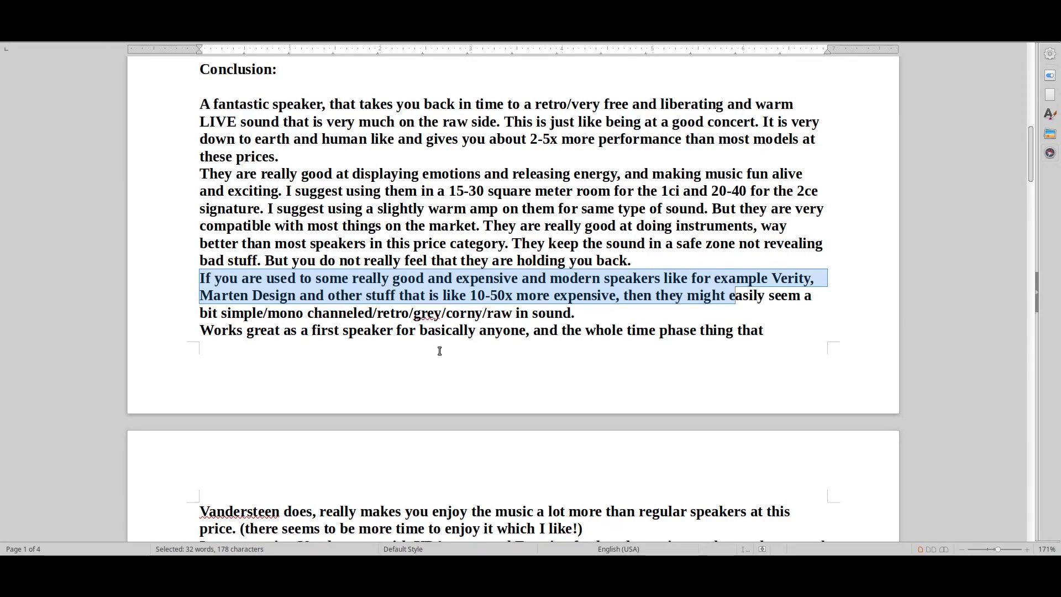
{"action": "mouse_move", "coordinate": [601, 344]}
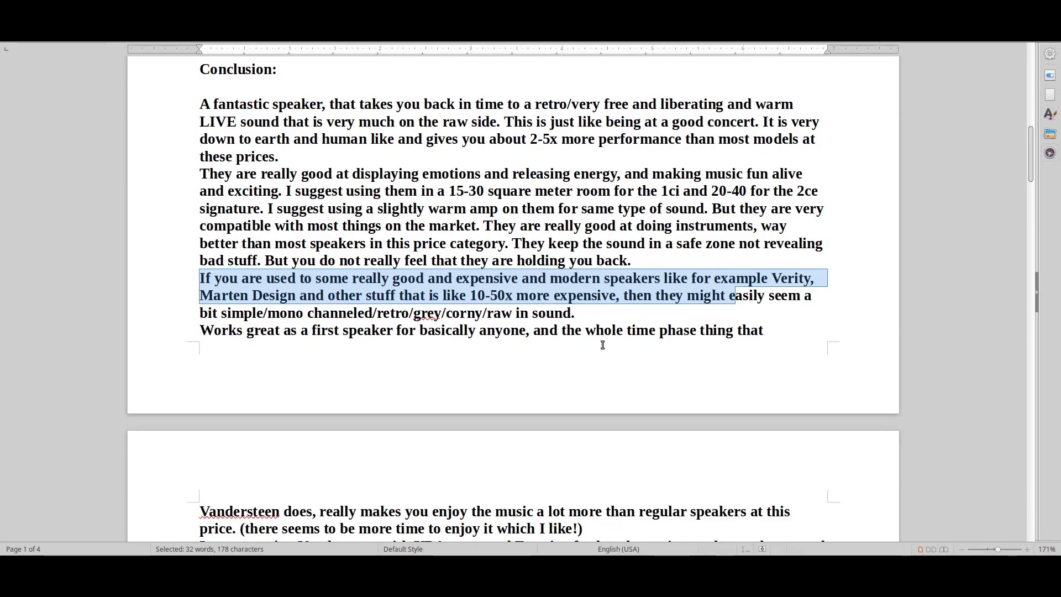
Scroll to page 2's opening lines on enjoying music with YBA and Emotiva amps.
{"action": "scroll", "scroll_direction": "down", "scroll_amount": 3}
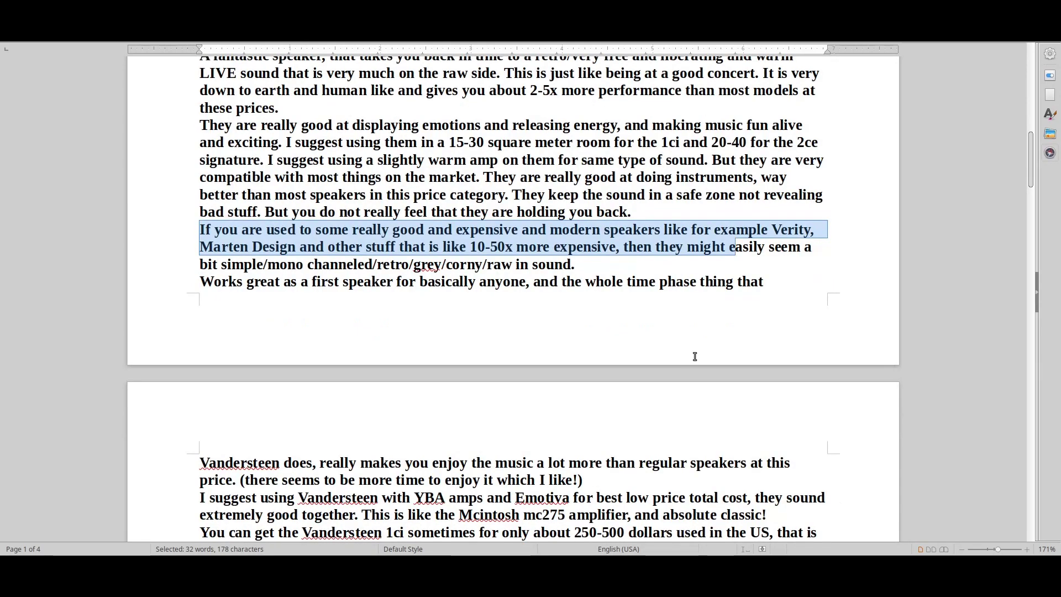
{"action": "scroll", "scroll_direction": "down", "scroll_amount": 3}
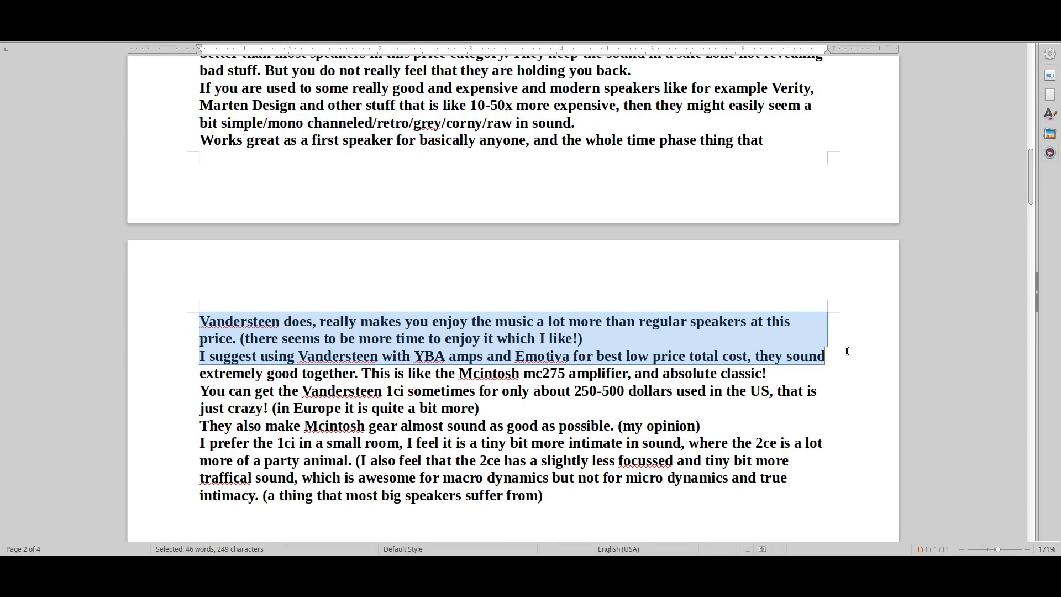
{"action": "mouse_move", "coordinate": [643, 369]}
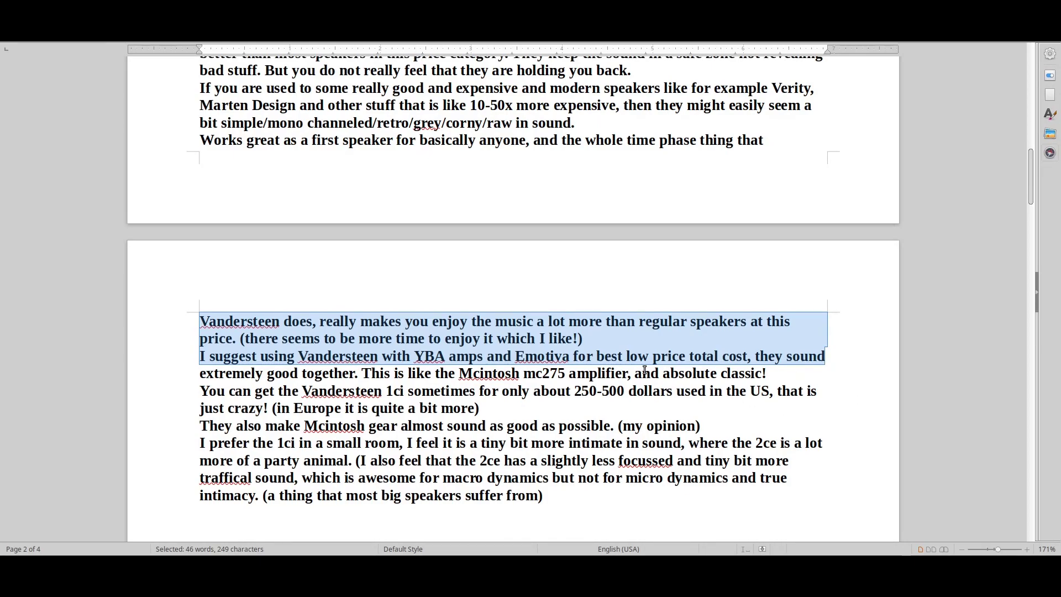
Scroll to the sentence about a used 1ci for 250-500 dollars in the US.
{"action": "scroll", "scroll_direction": "down", "scroll_amount": 3}
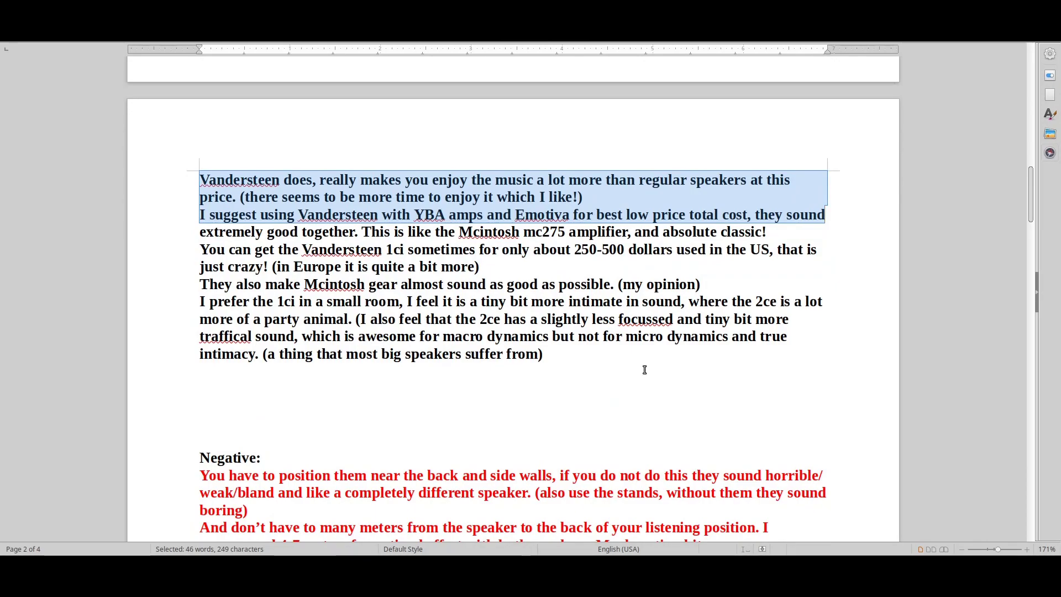
{"action": "mouse_move", "coordinate": [220, 323]}
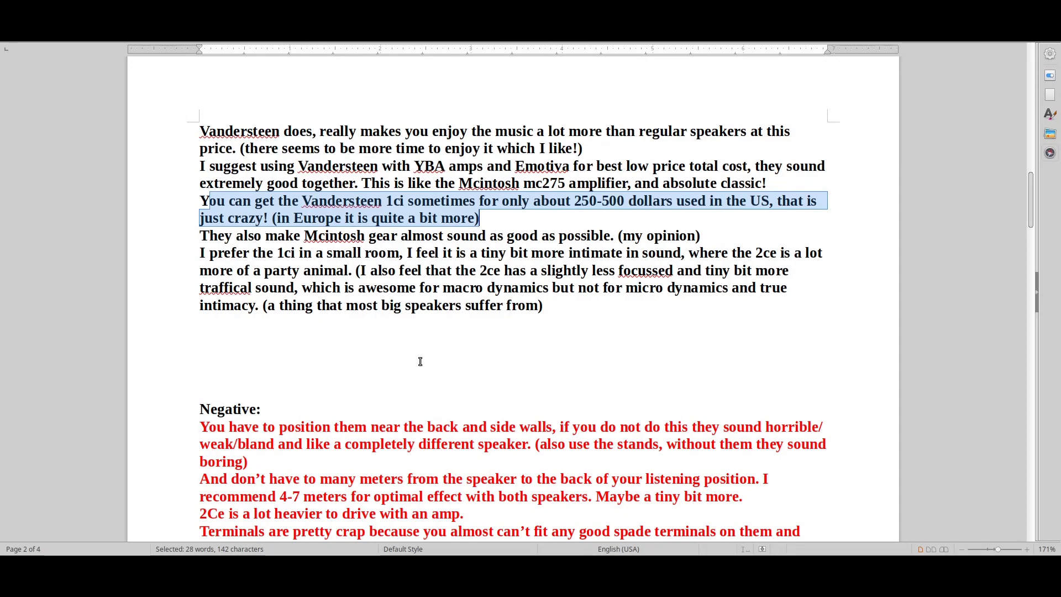
{"action": "mouse_move", "coordinate": [433, 345]}
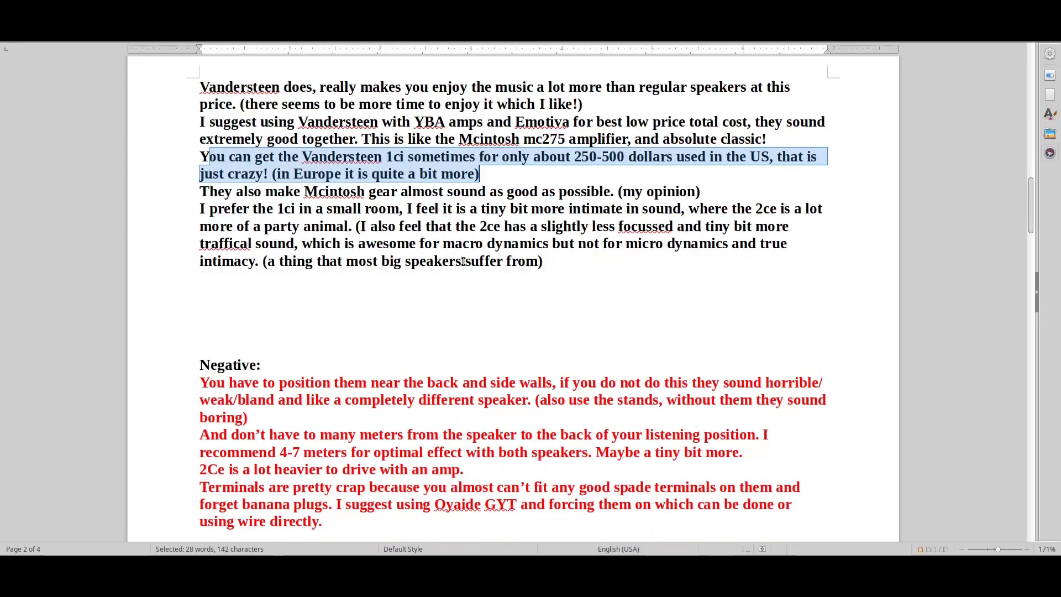
Highlight the paragraph preferring the 1ci in small rooms over the livelier, less focussed 2ce.
{"action": "left_click", "coordinate": [211, 191]}
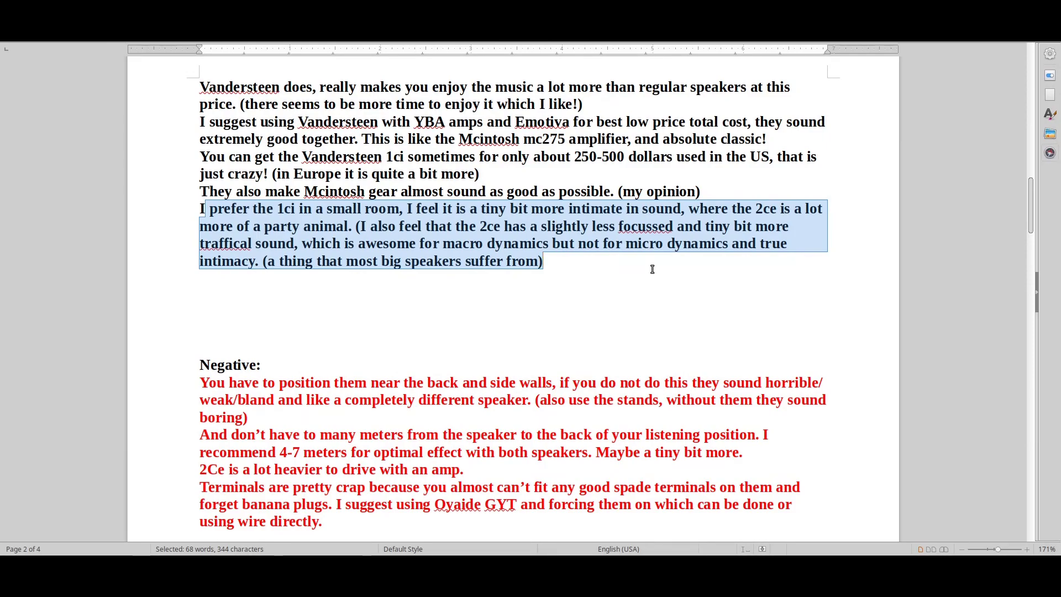
{"action": "scroll", "scroll_direction": "up", "scroll_amount": 3}
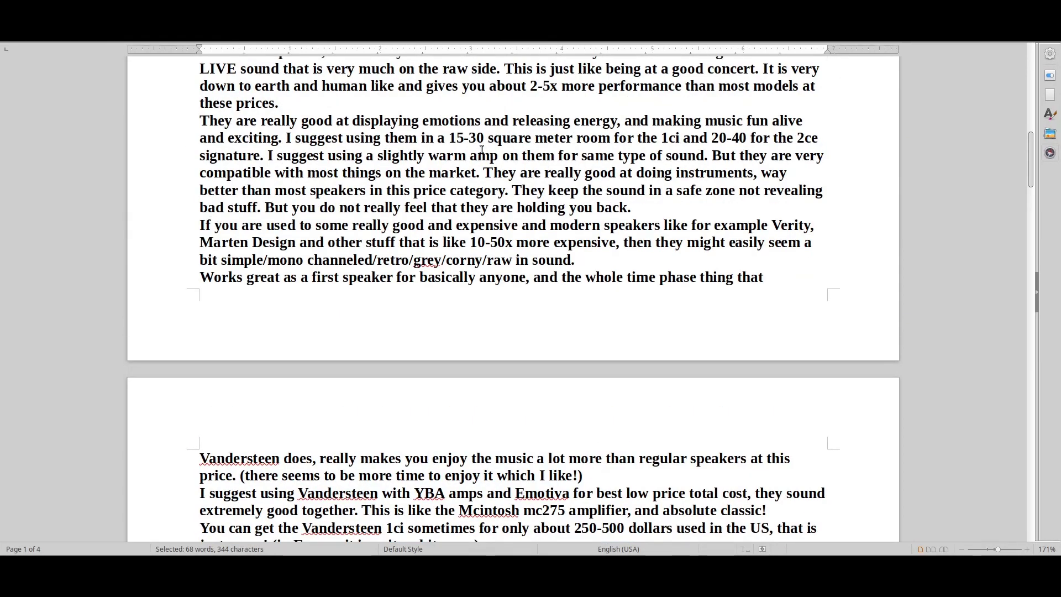
{"action": "scroll", "scroll_direction": "down", "scroll_amount": 3}
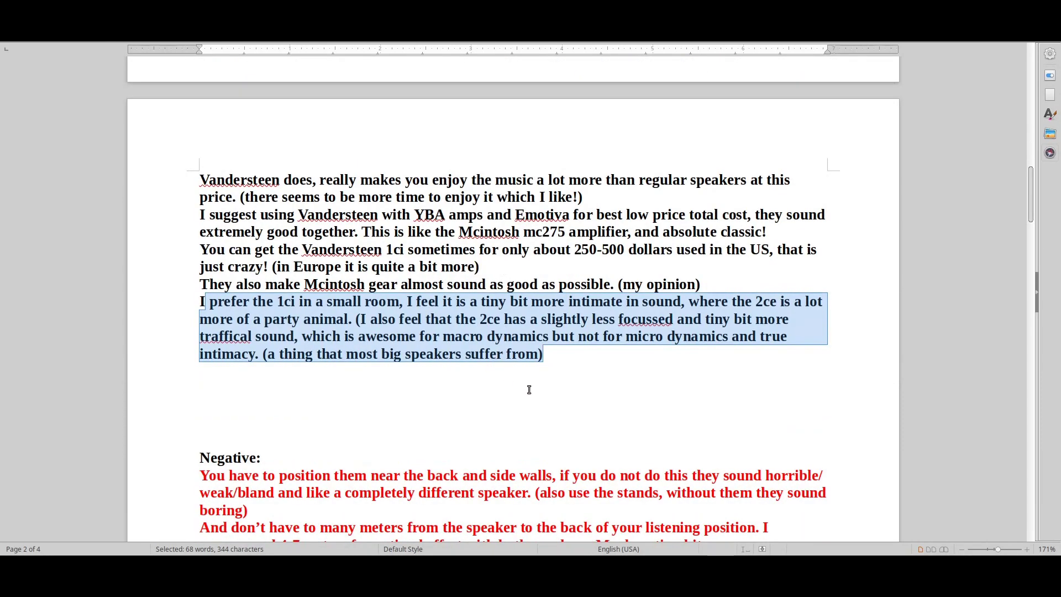
{"action": "mouse_move", "coordinate": [548, 405]}
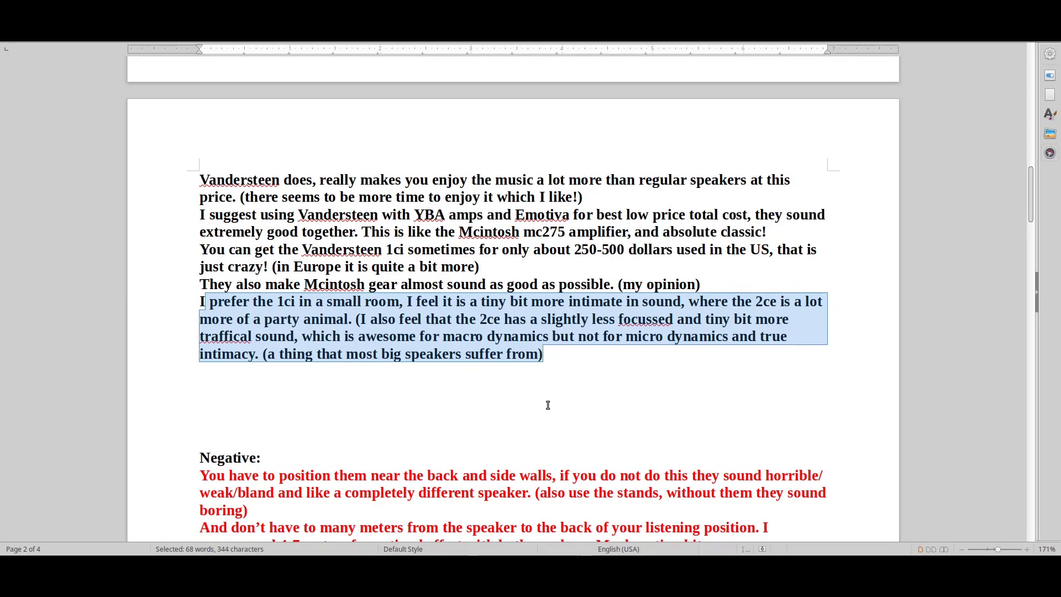
{"action": "mouse_move", "coordinate": [575, 388]}
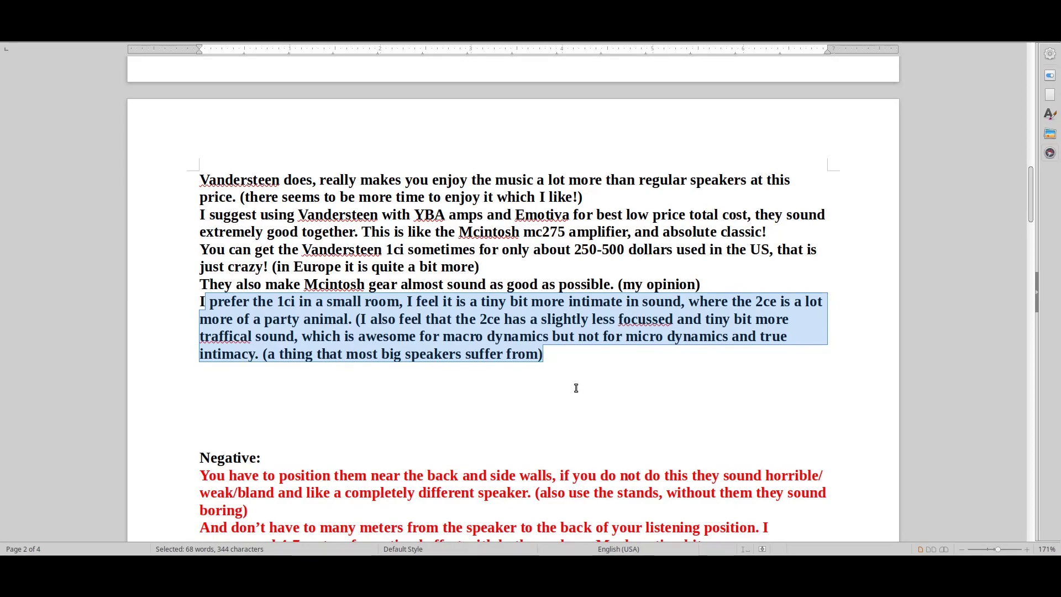
{"action": "mouse_move", "coordinate": [504, 352]}
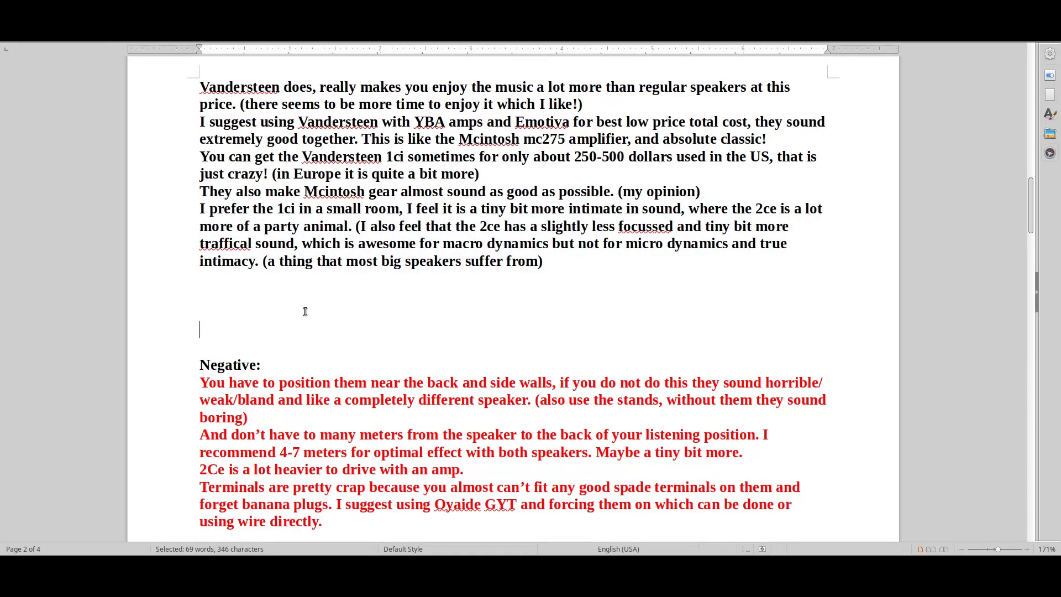
{"action": "left_click", "coordinate": [204, 282]}
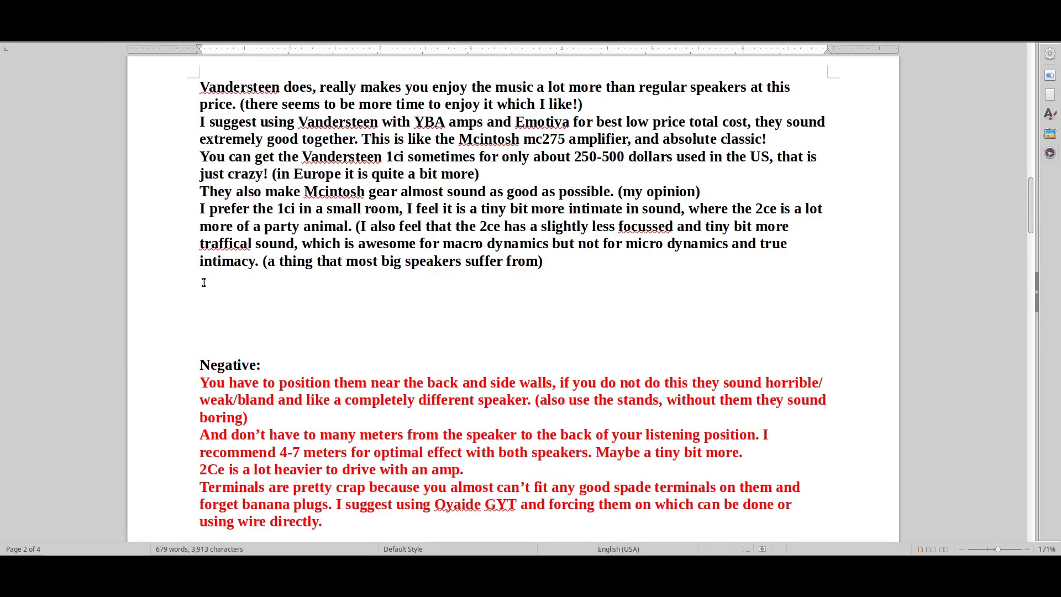
{"action": "left_click", "coordinate": [200, 329]}
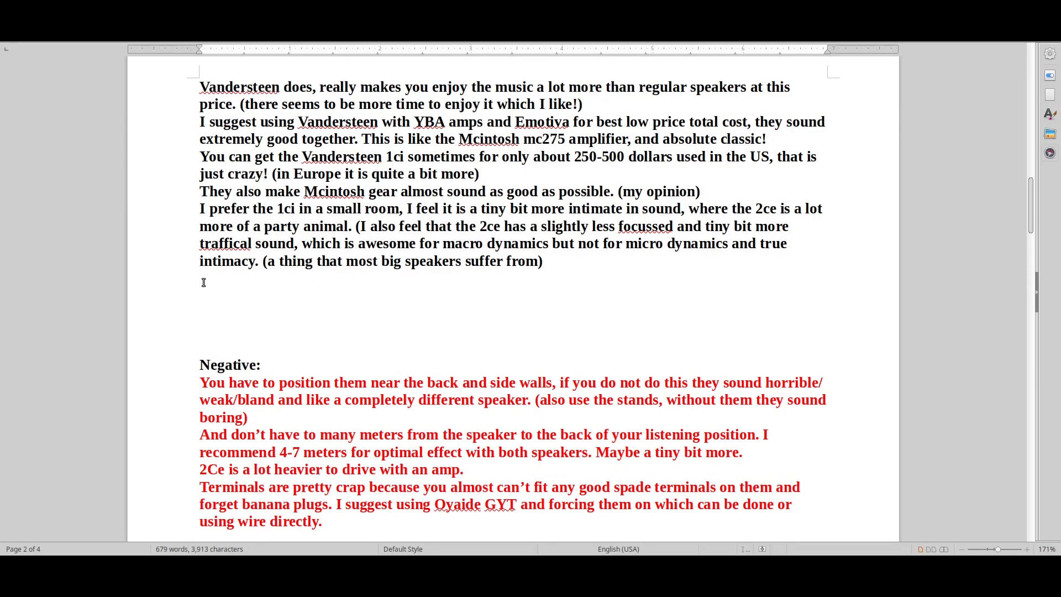
{"action": "left_click", "coordinate": [200, 329]}
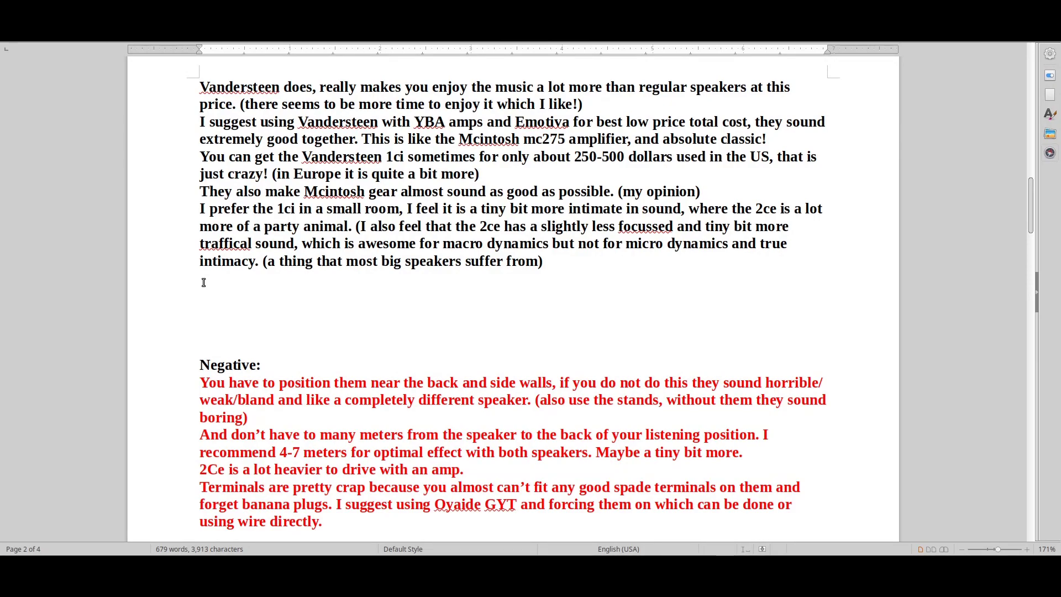
{"action": "left_click", "coordinate": [201, 330]}
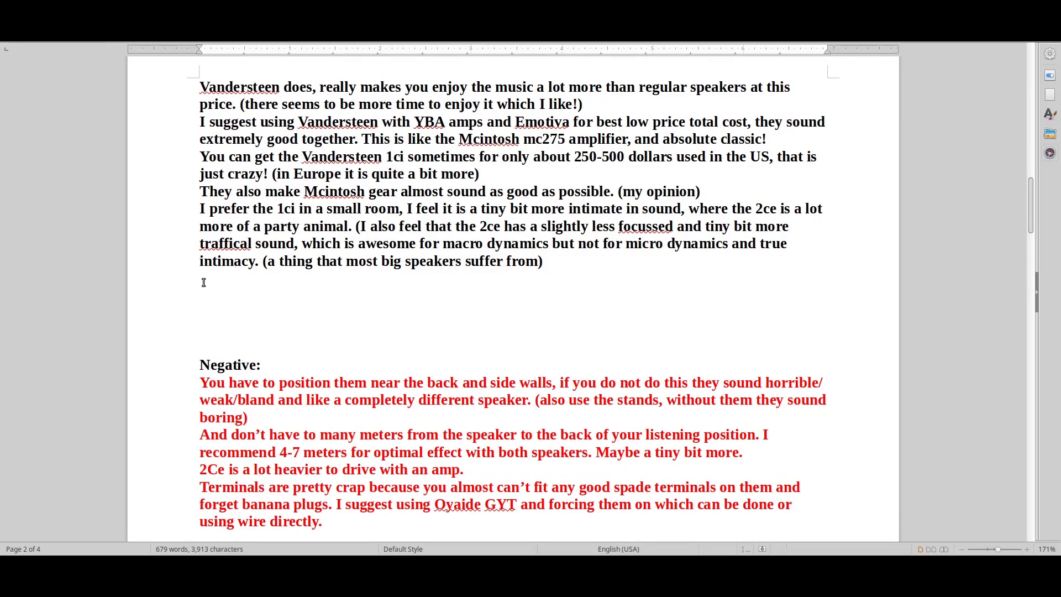
{"action": "left_click", "coordinate": [200, 330]}
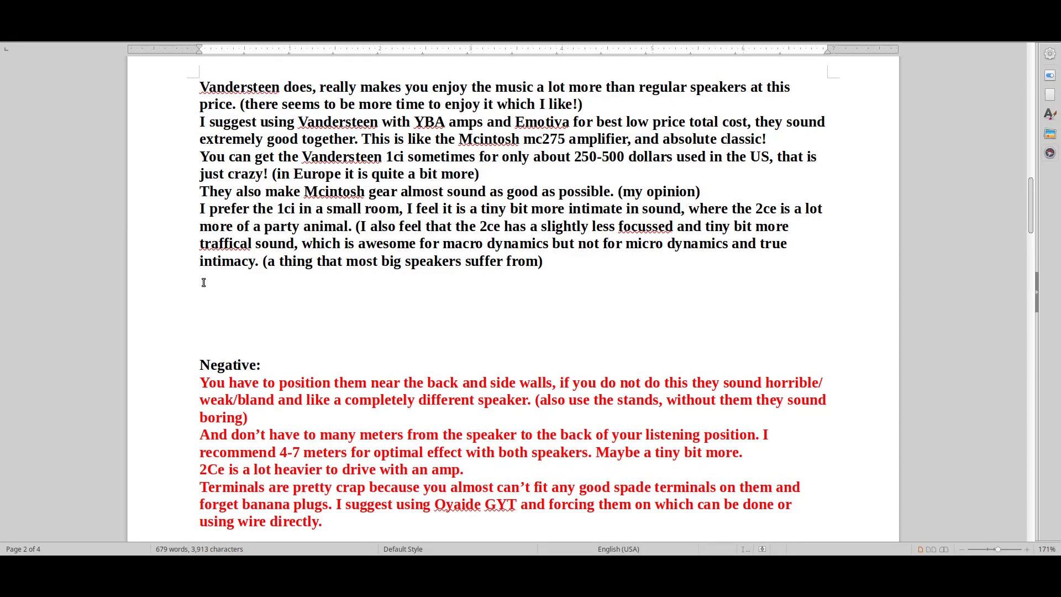
{"action": "left_click", "coordinate": [200, 330]}
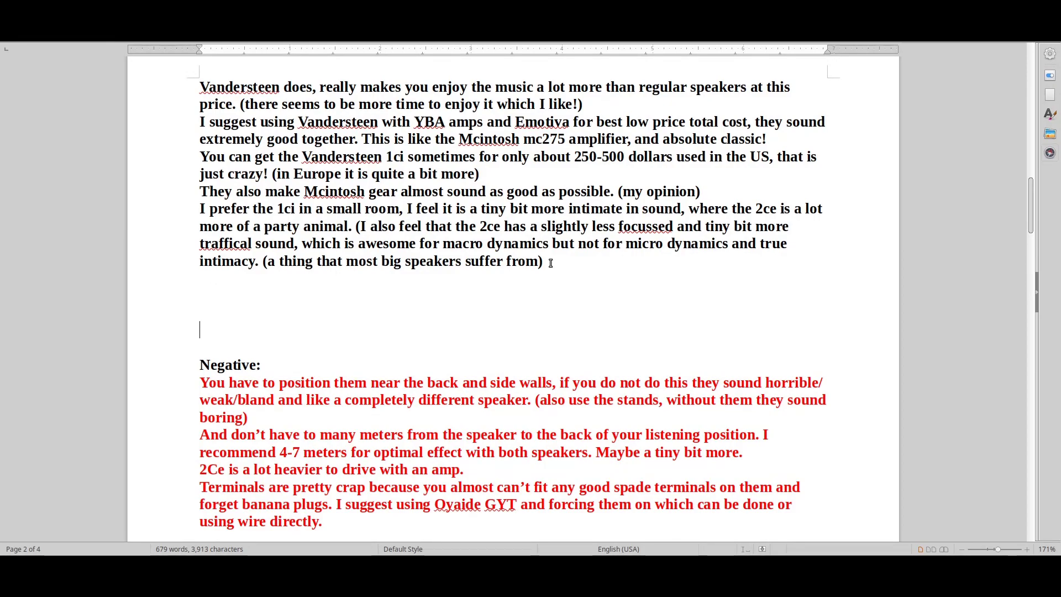
{"action": "scroll", "scroll_direction": "down", "scroll_amount": 3}
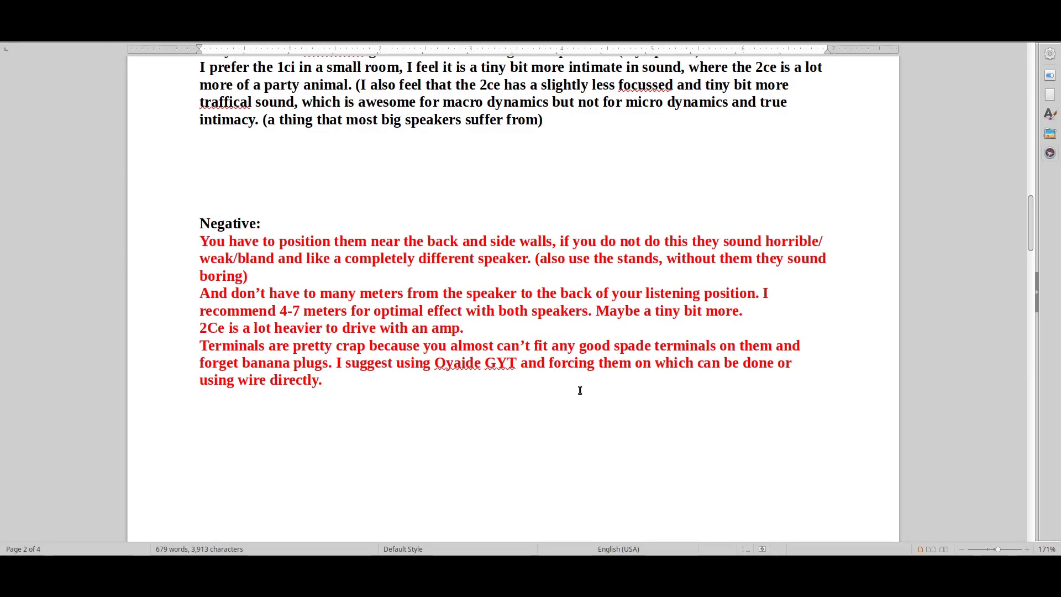
{"action": "left_click_drag", "start_coordinate": [199, 241], "coordinate": [248, 275]}
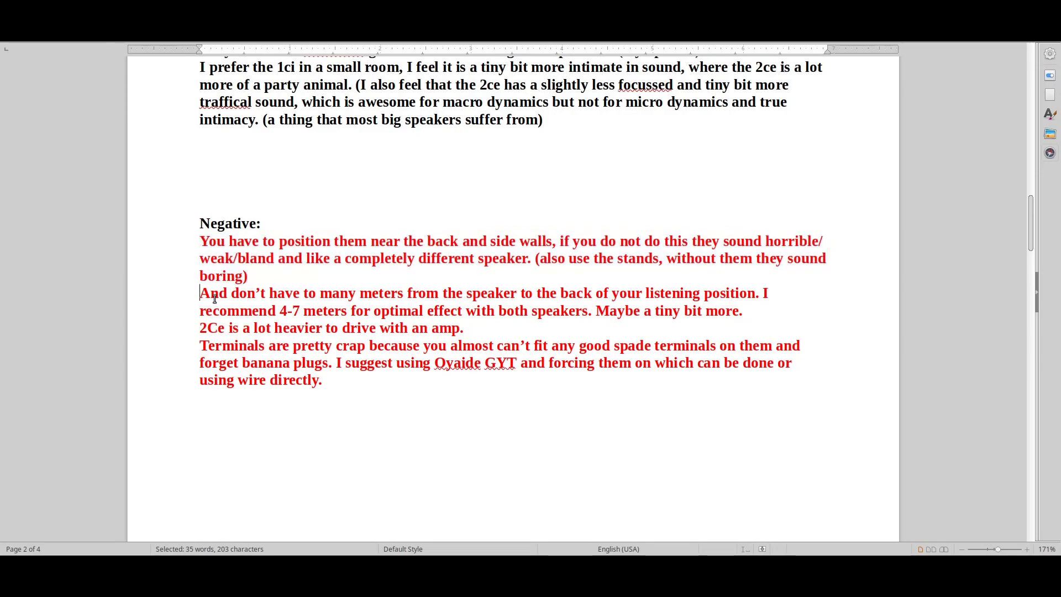
{"action": "left_click_drag", "start_coordinate": [199, 293], "coordinate": [741, 310]}
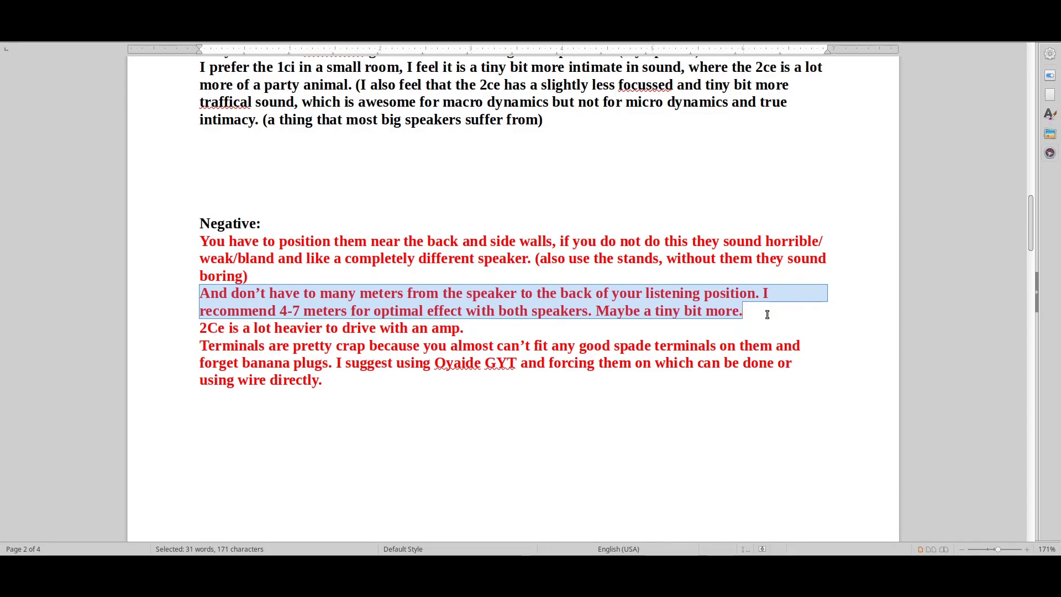
{"action": "left_click", "coordinate": [192, 330]}
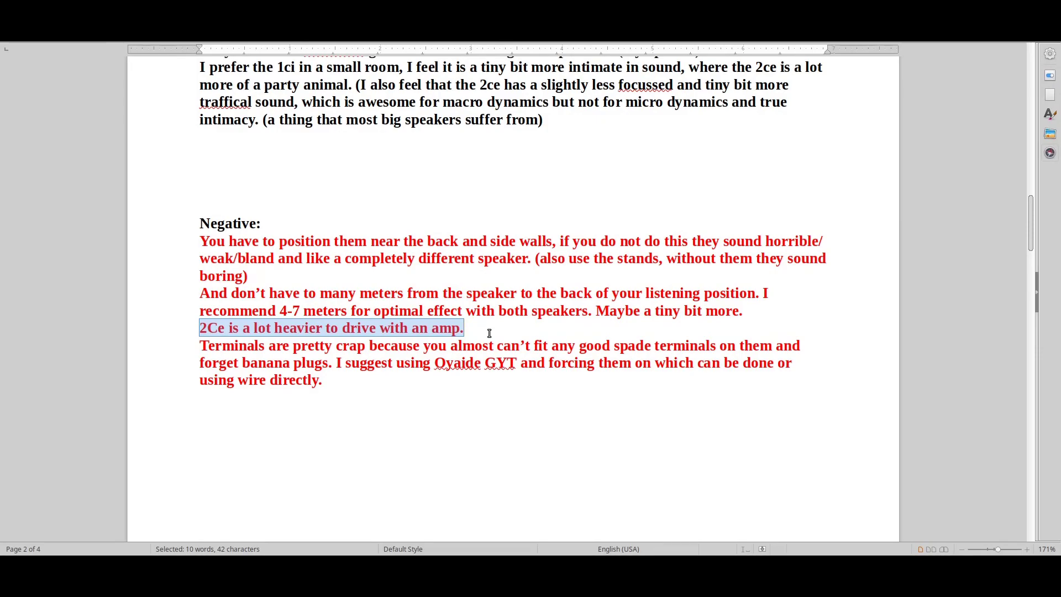
{"action": "mouse_move", "coordinate": [396, 433]}
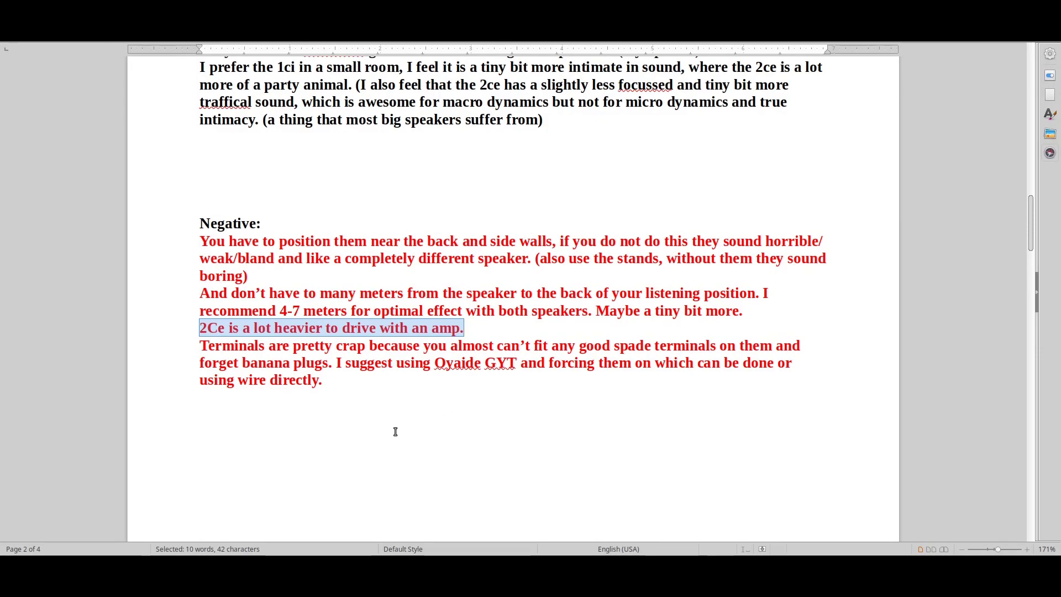
{"action": "left_click", "coordinate": [198, 346]}
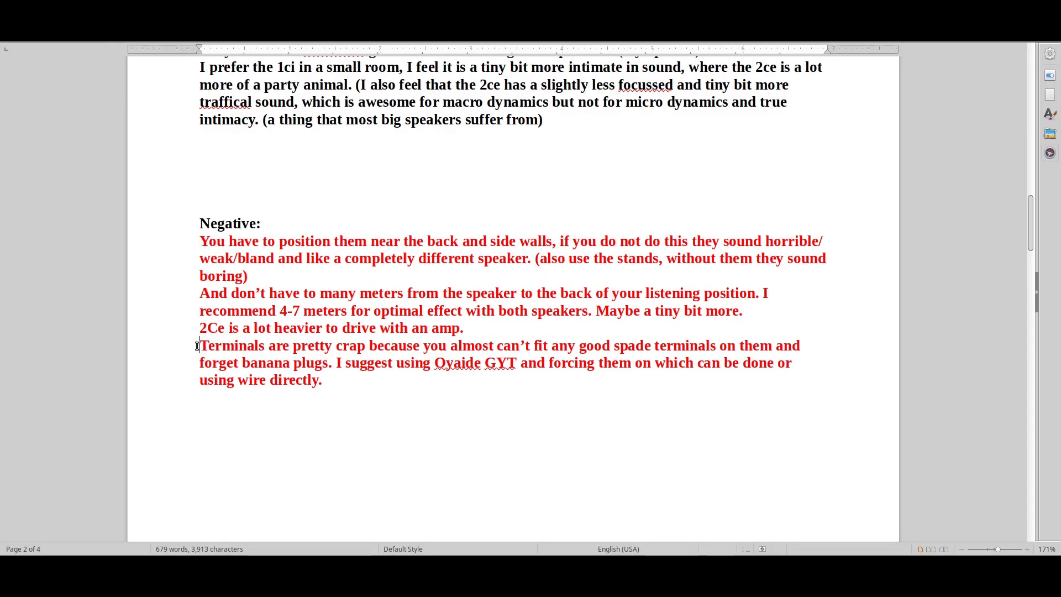
Select the Negative section's point about spade terminals not fitting the speaker posts.
{"action": "left_click_drag", "start_coordinate": [201, 345], "coordinate": [798, 345]}
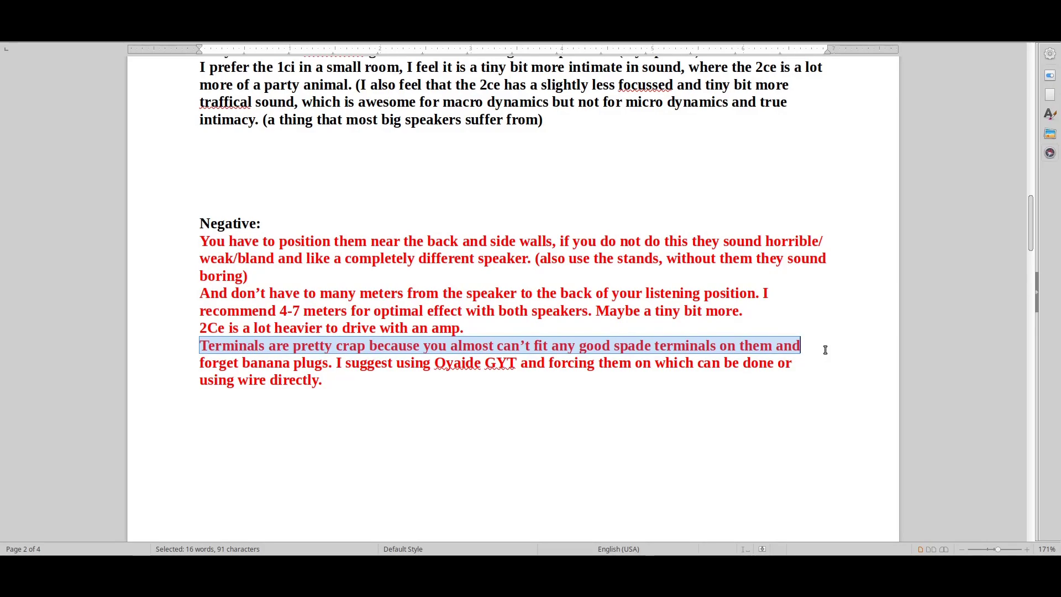
{"action": "mouse_move", "coordinate": [649, 191]}
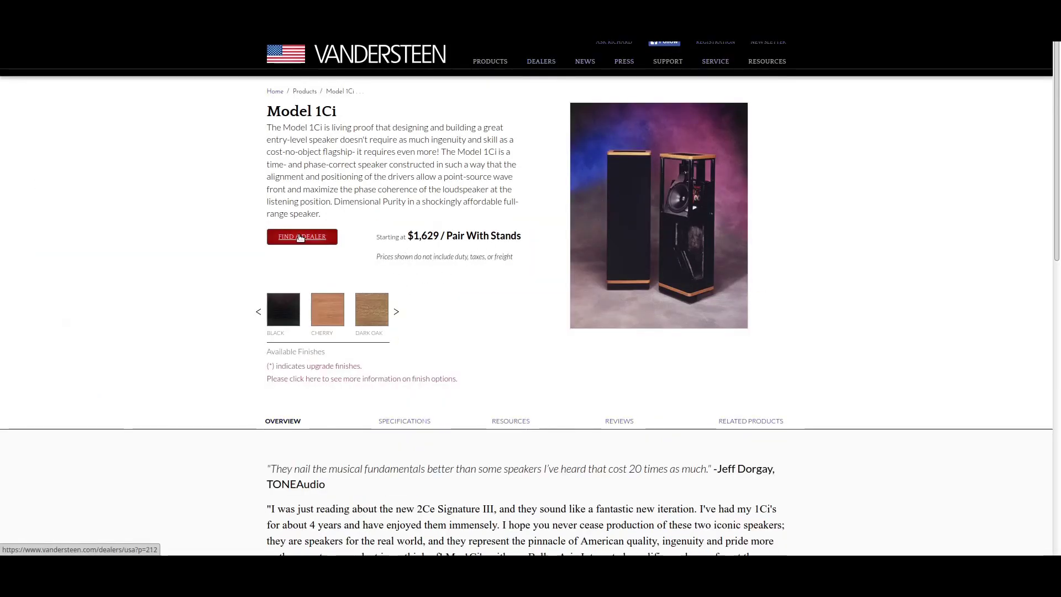
From the Model 1Ci products list, open the Model 2Ce Signature III page.
{"action": "scroll", "scroll_direction": "down", "scroll_amount": 3}
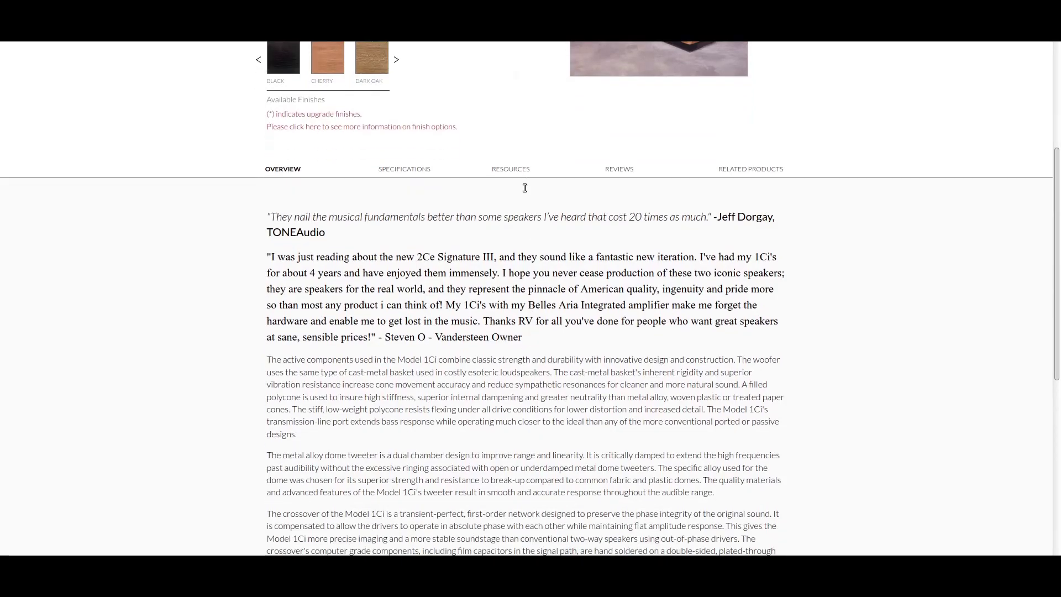
{"action": "scroll", "scroll_direction": "down", "scroll_amount": 3}
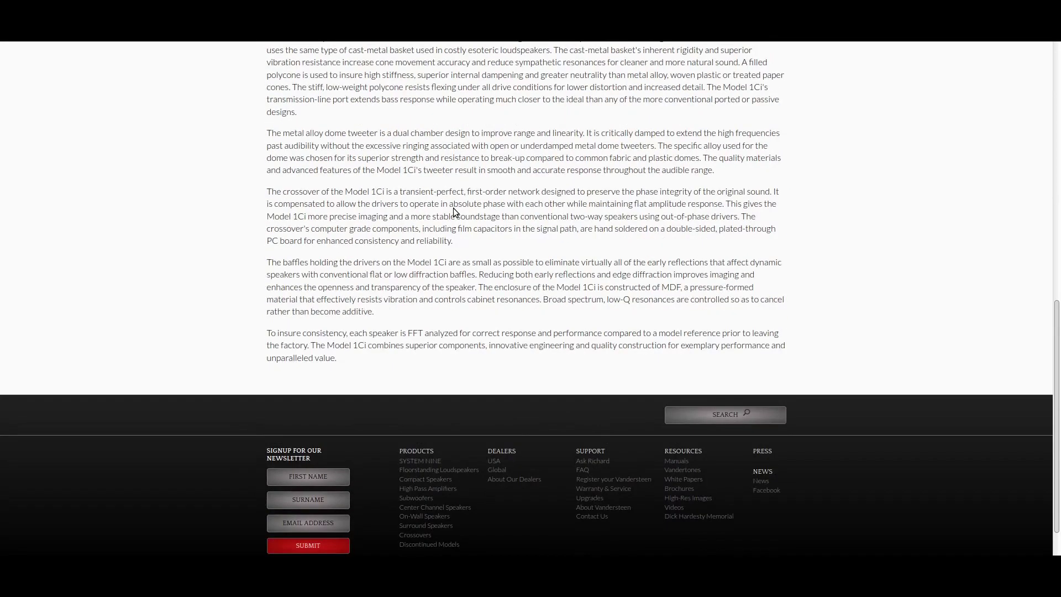
{"action": "scroll", "scroll_direction": "up", "scroll_amount": 3}
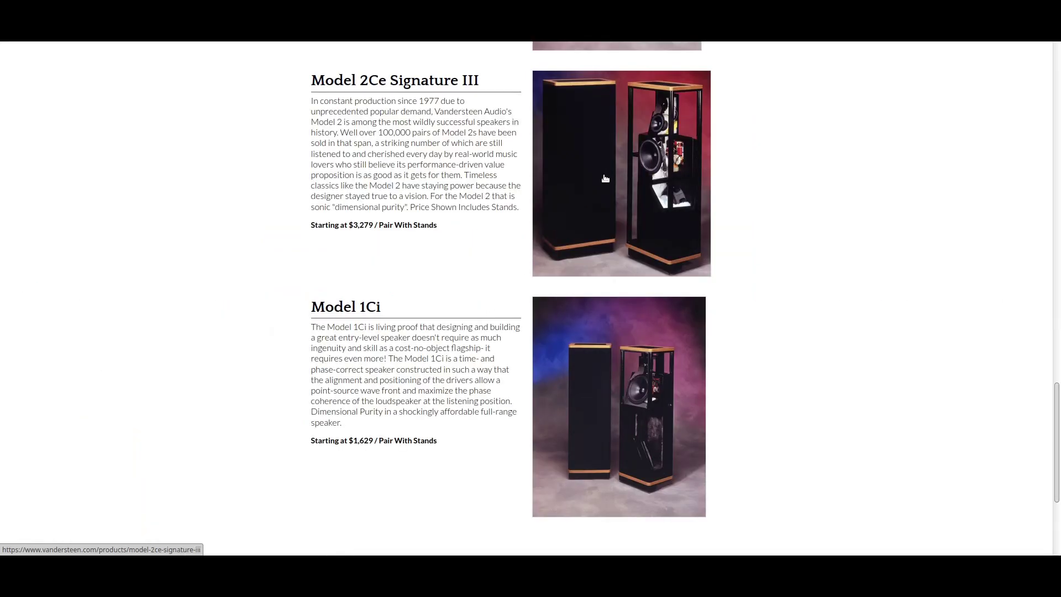
{"action": "left_click", "coordinate": [620, 172]}
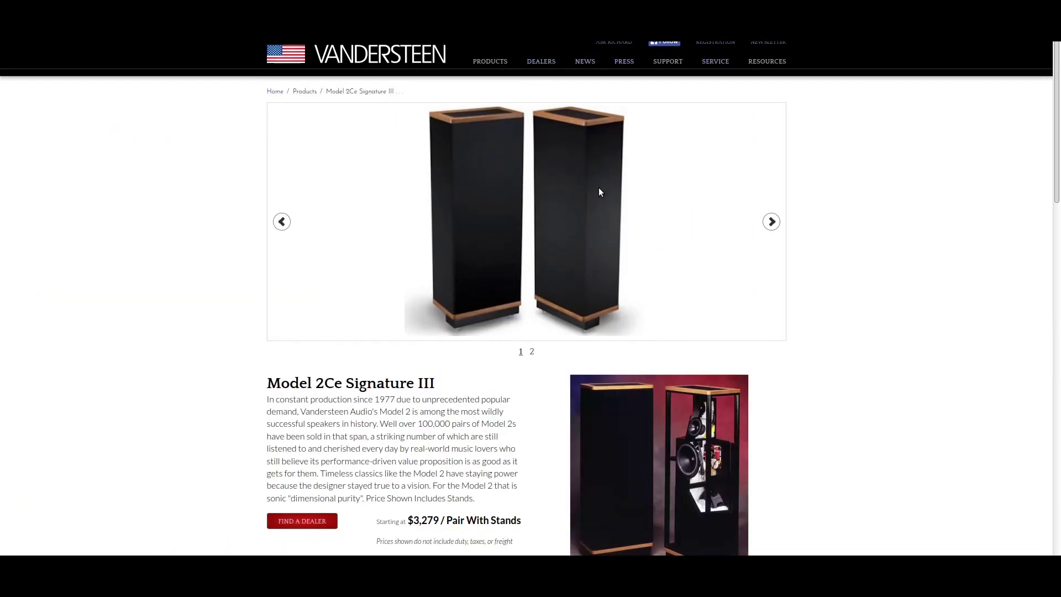
{"action": "scroll", "scroll_direction": "down", "scroll_amount": 3}
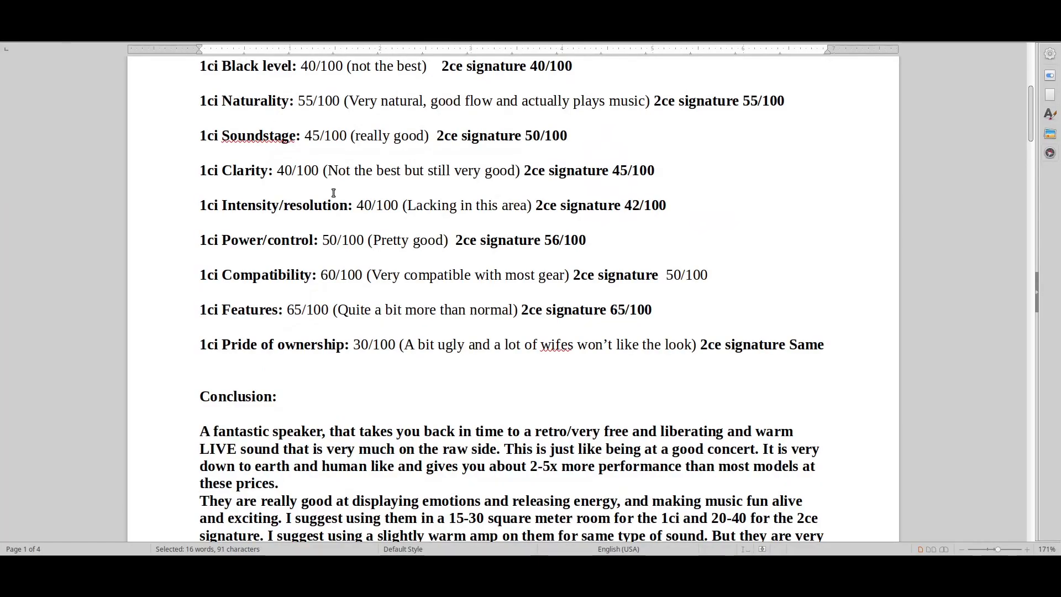
{"action": "mouse_move", "coordinate": [116, 232]}
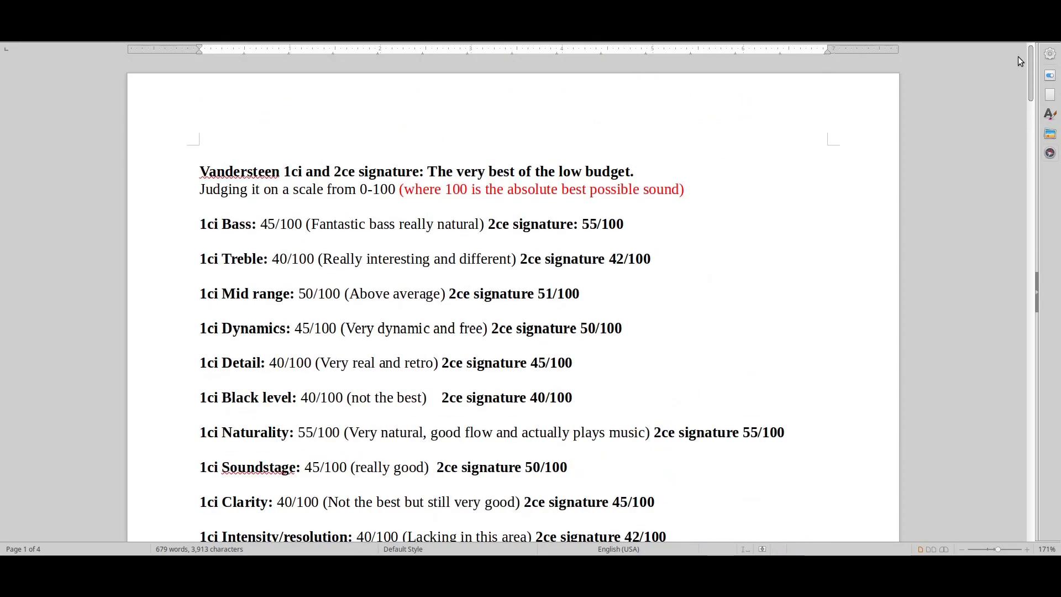
{"action": "scroll", "scroll_direction": "down", "scroll_amount": 3}
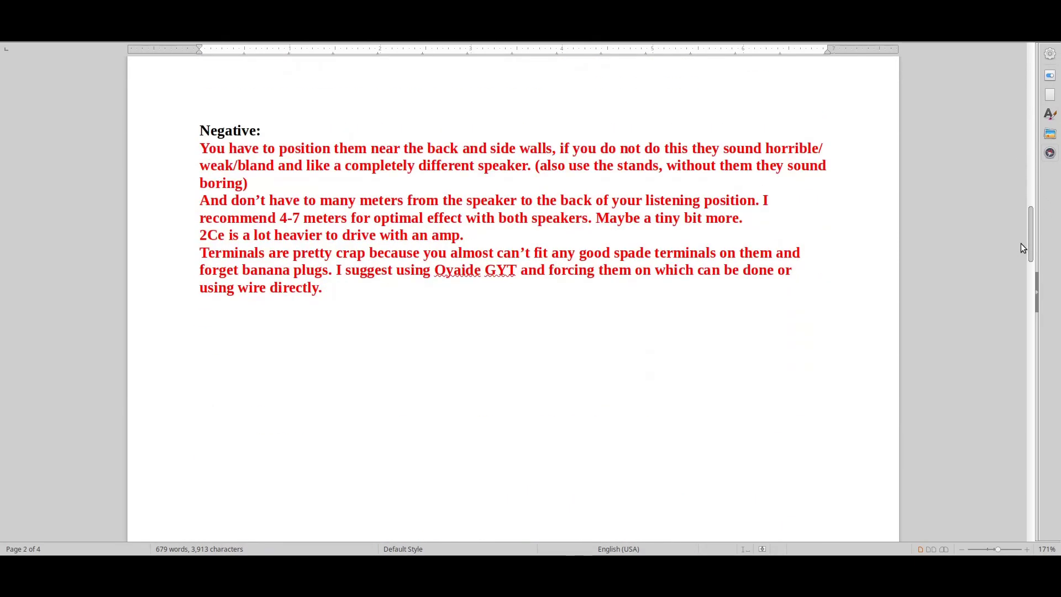
{"action": "scroll", "scroll_direction": "up", "scroll_amount": 3}
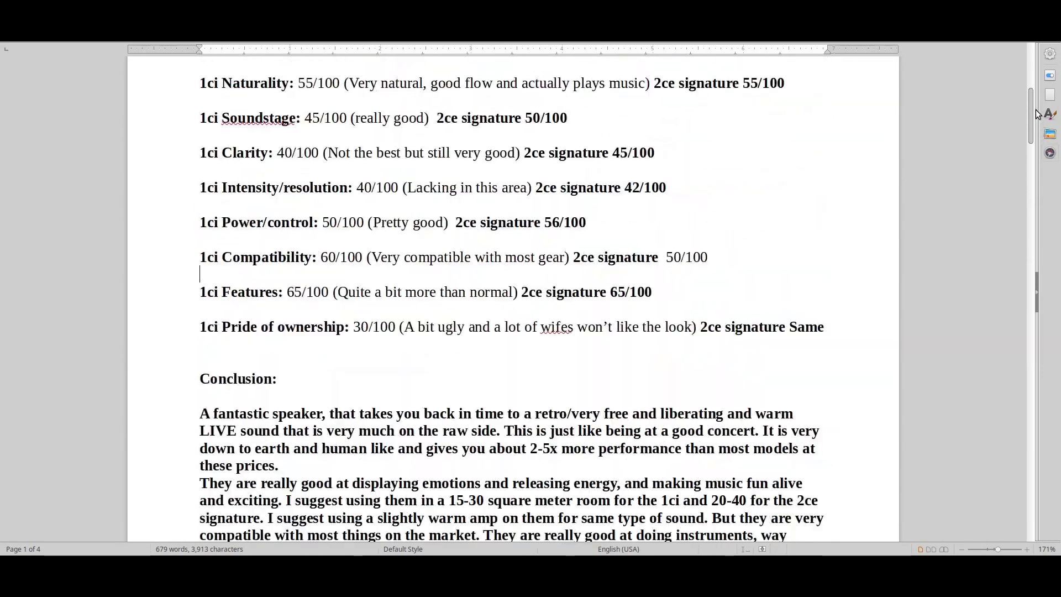